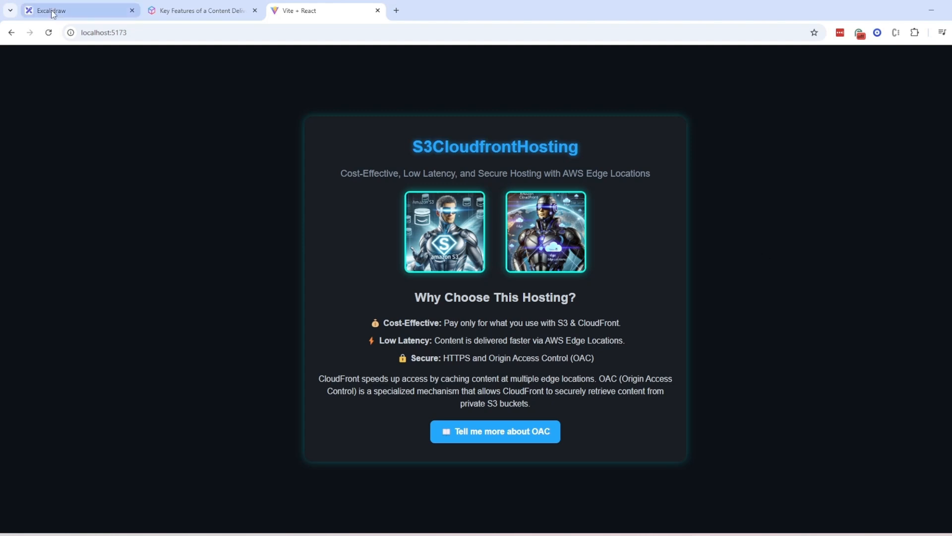
# Check CloudFront's North America edge locations, then view the cached-request diagram in Excalidraw.
pyautogui.click(73, 10)
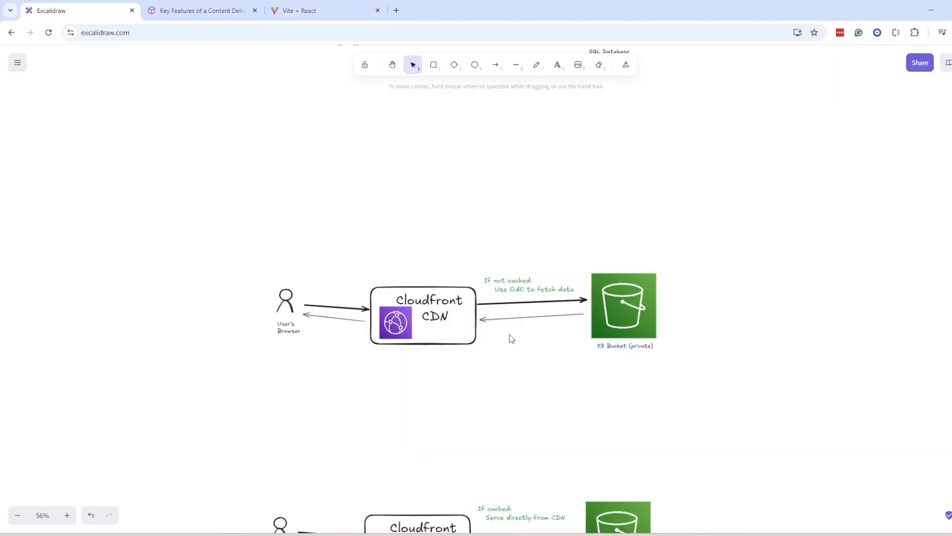
pyautogui.moveTo(660, 265)
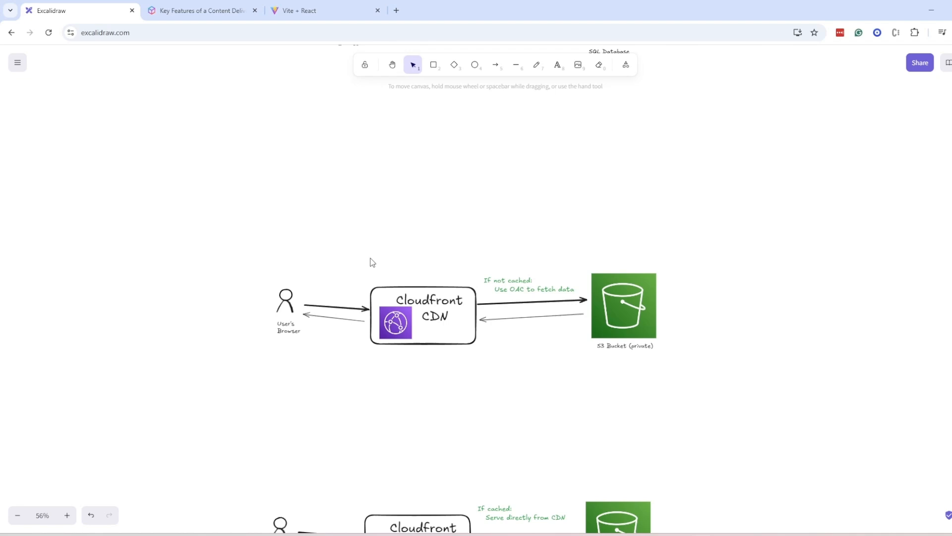
pyautogui.moveTo(742, 333)
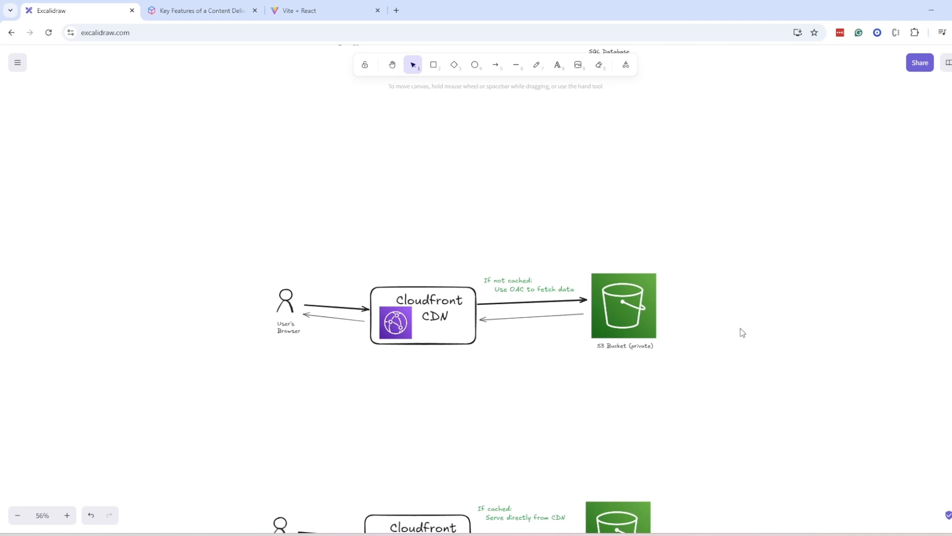
pyautogui.moveTo(515, 383)
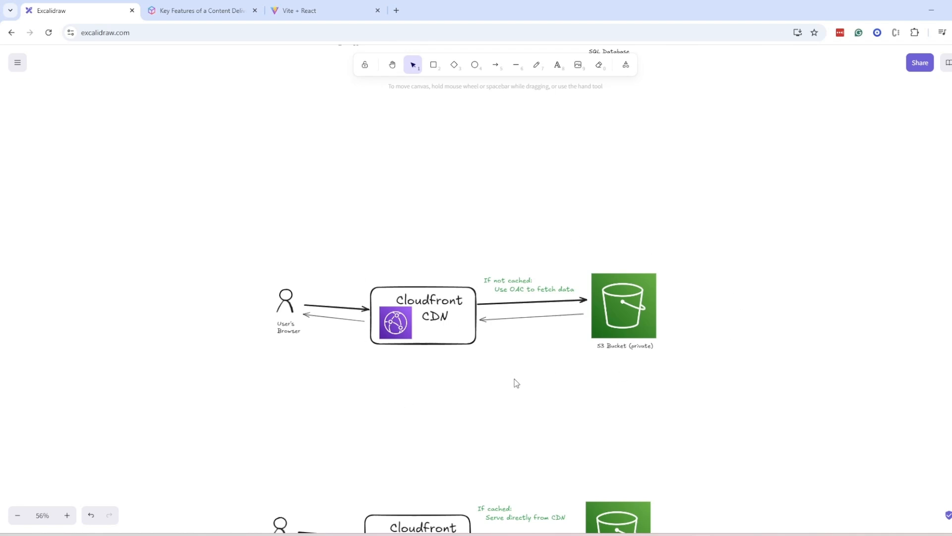
pyautogui.moveTo(335, 375)
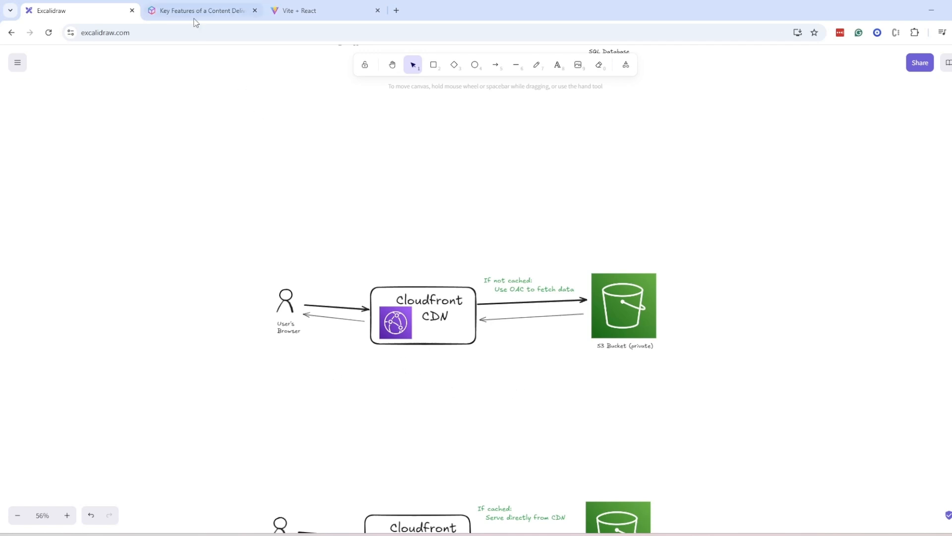
pyautogui.click(202, 11)
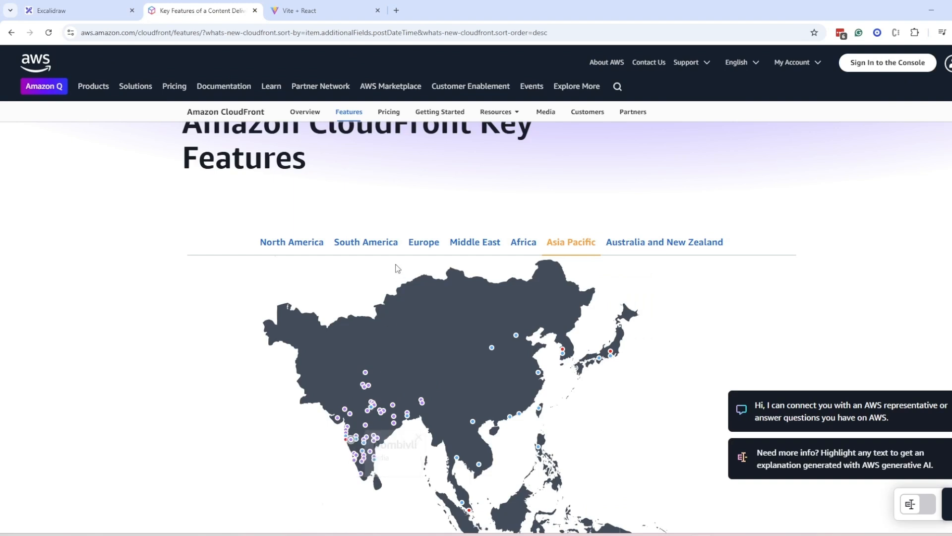
pyautogui.click(291, 242)
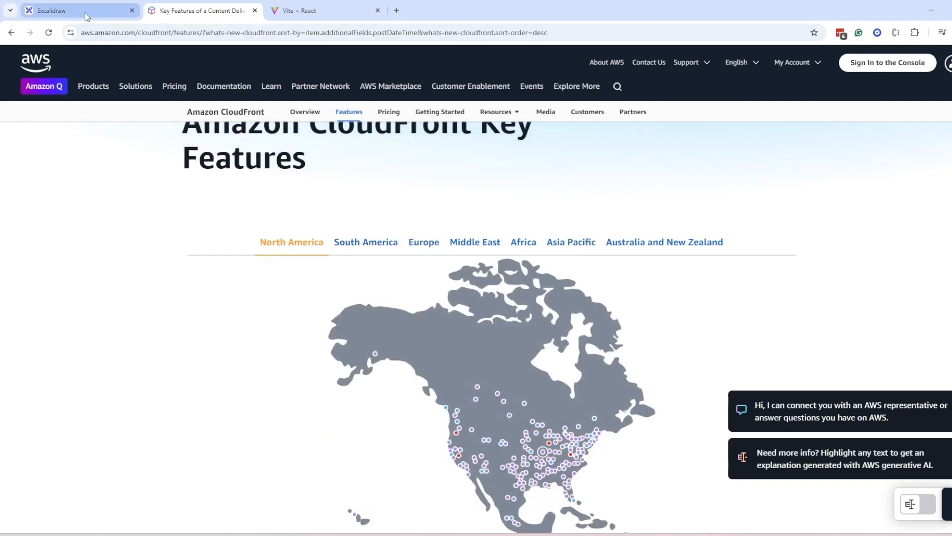
pyautogui.click(73, 10)
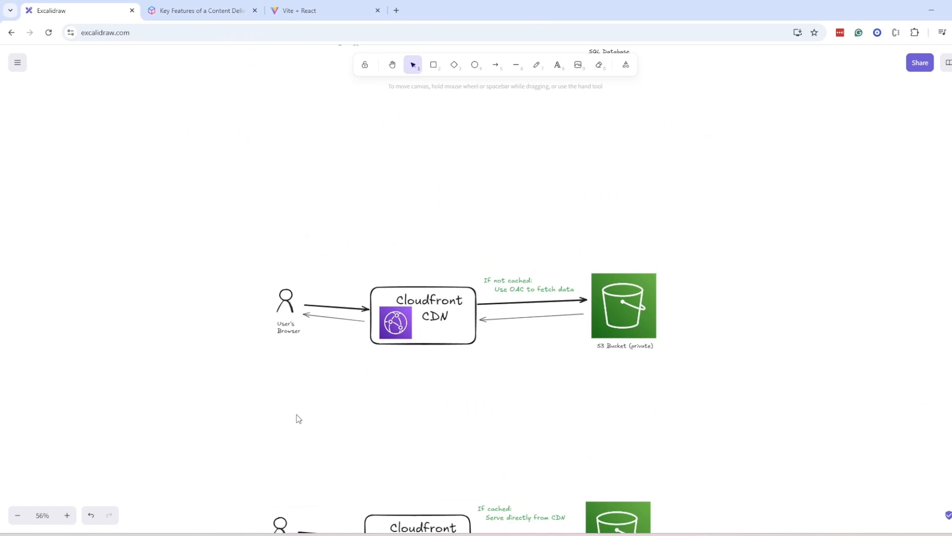
pyautogui.moveTo(626, 387)
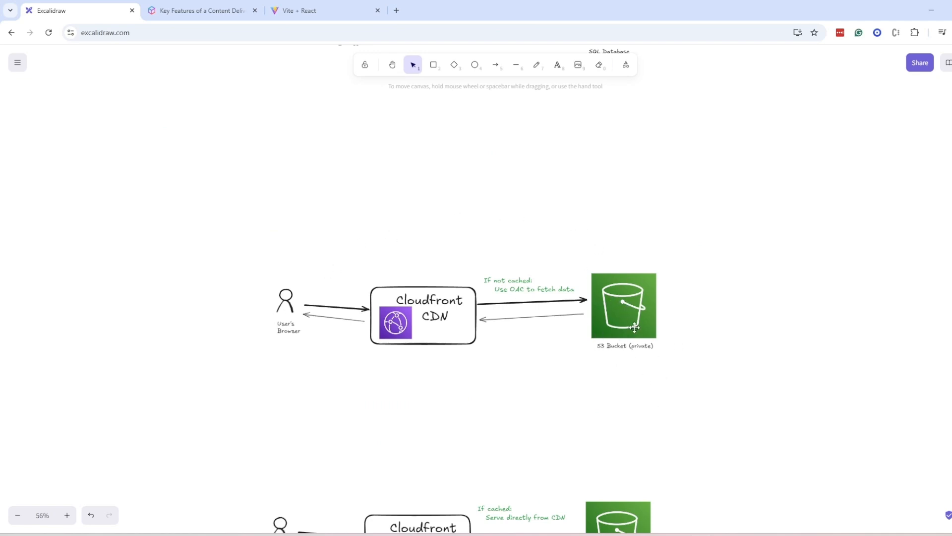
pyautogui.moveTo(479, 286)
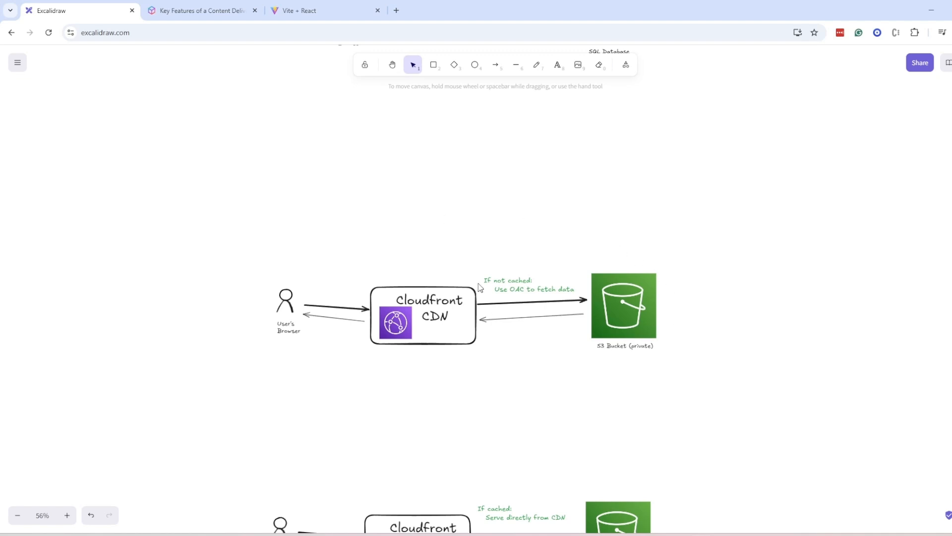
pyautogui.moveTo(405, 300)
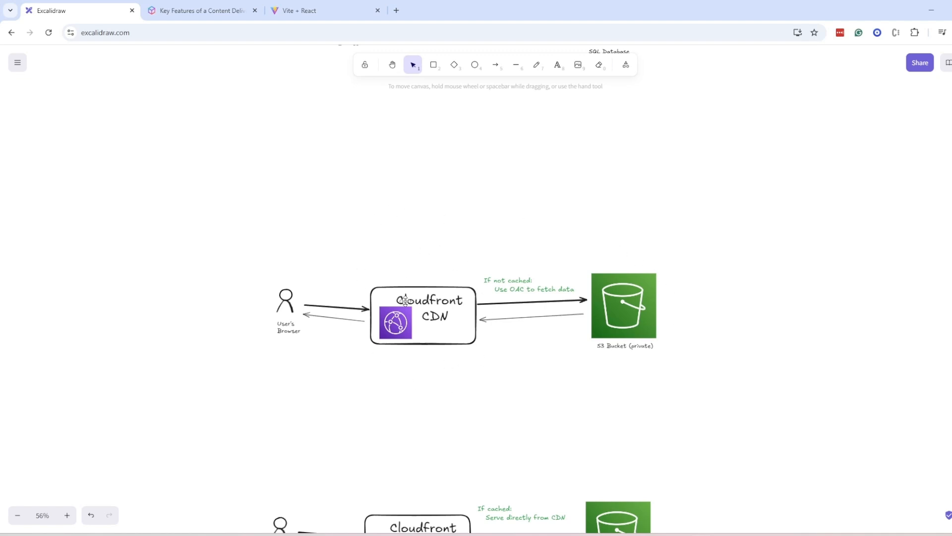
pyautogui.moveTo(299, 320)
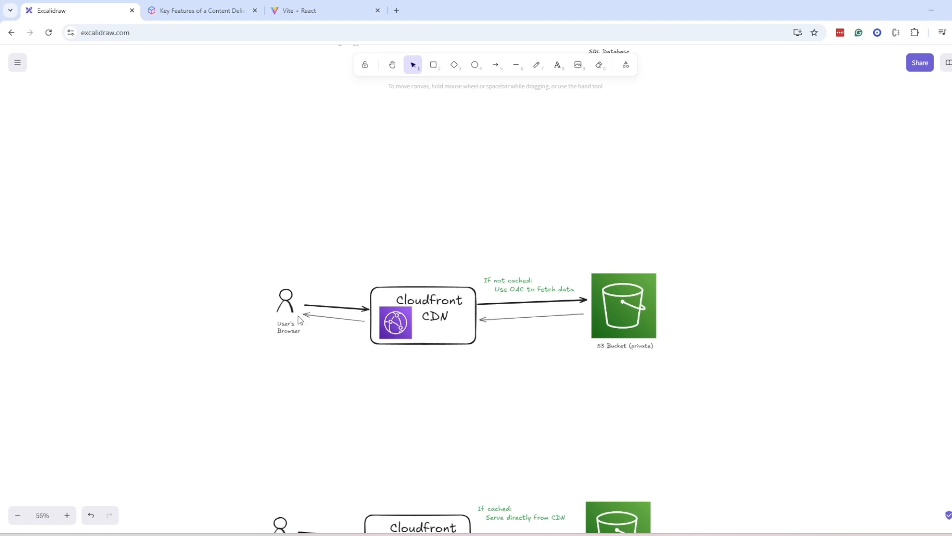
pyautogui.scroll(-3)
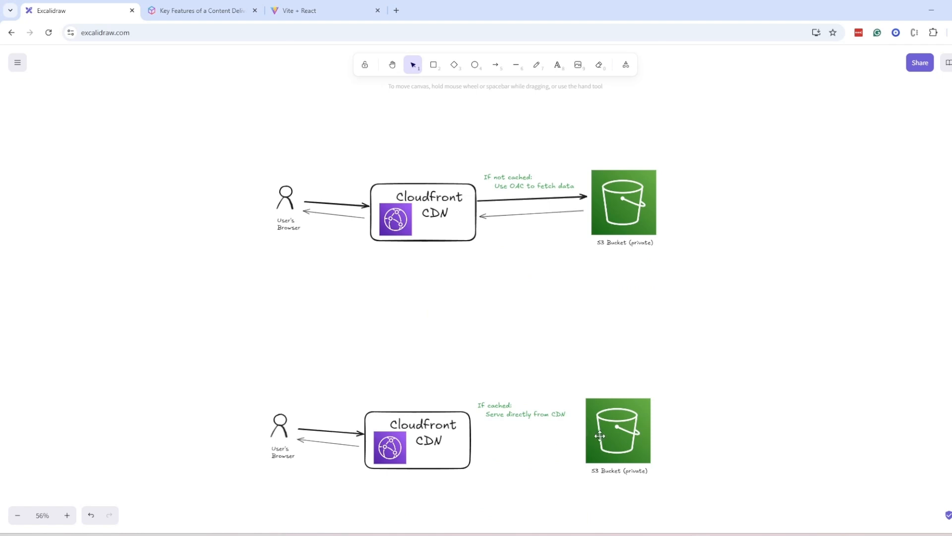
pyautogui.moveTo(446, 393)
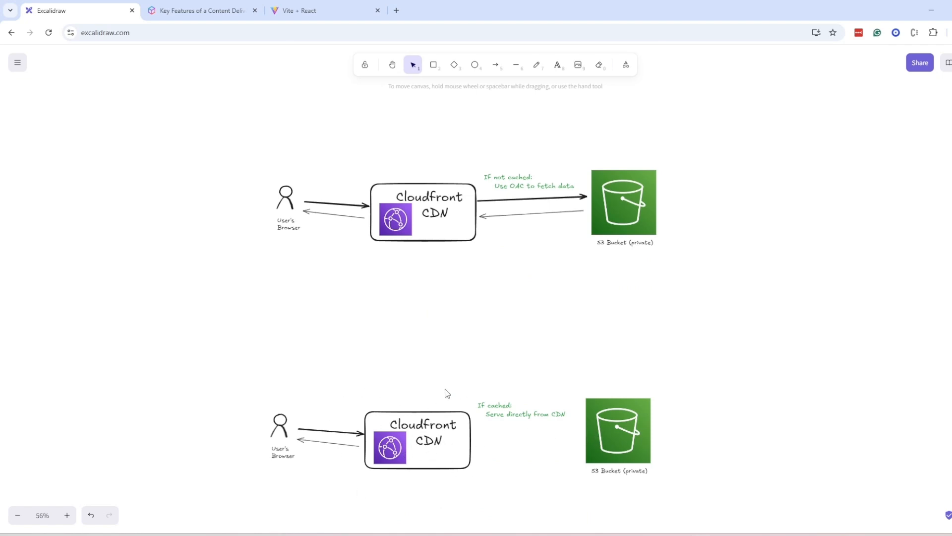
pyautogui.moveTo(289, 389)
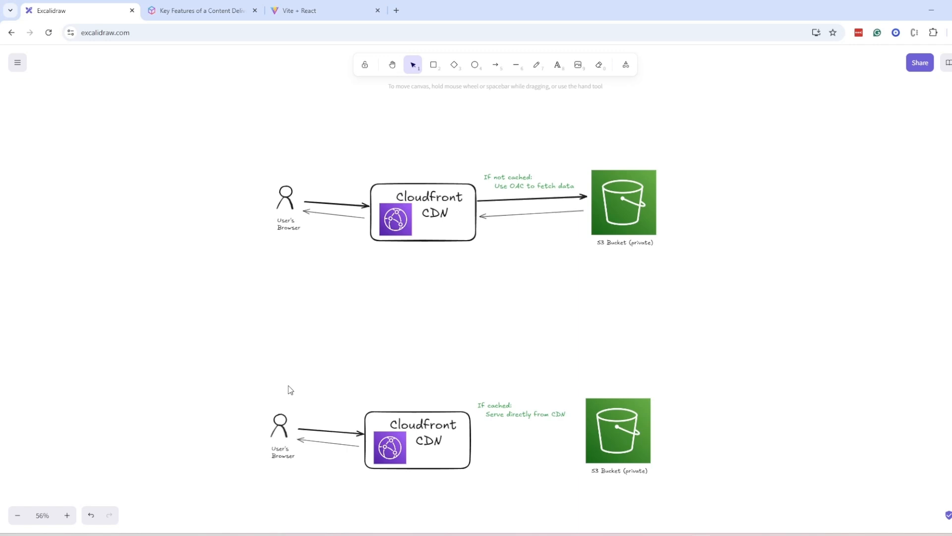
pyautogui.moveTo(531, 384)
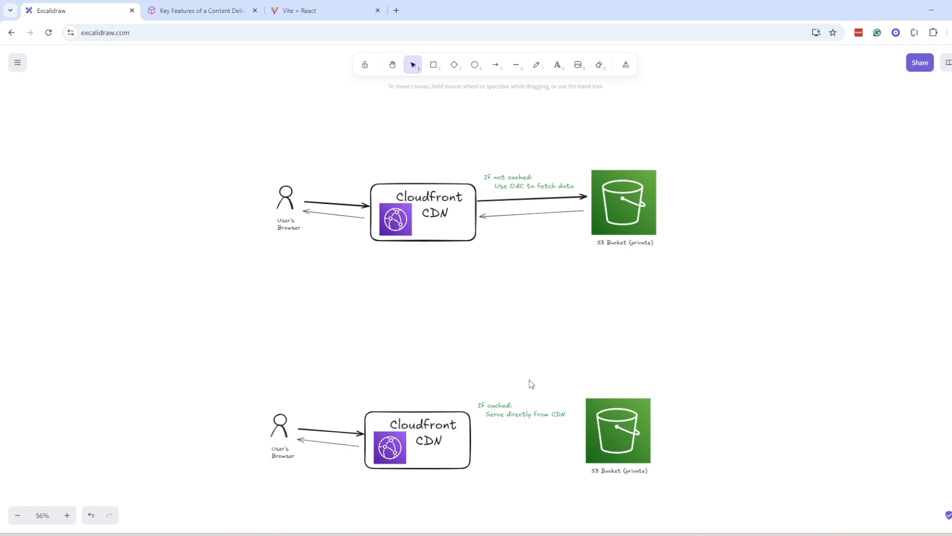
pyautogui.moveTo(736, 458)
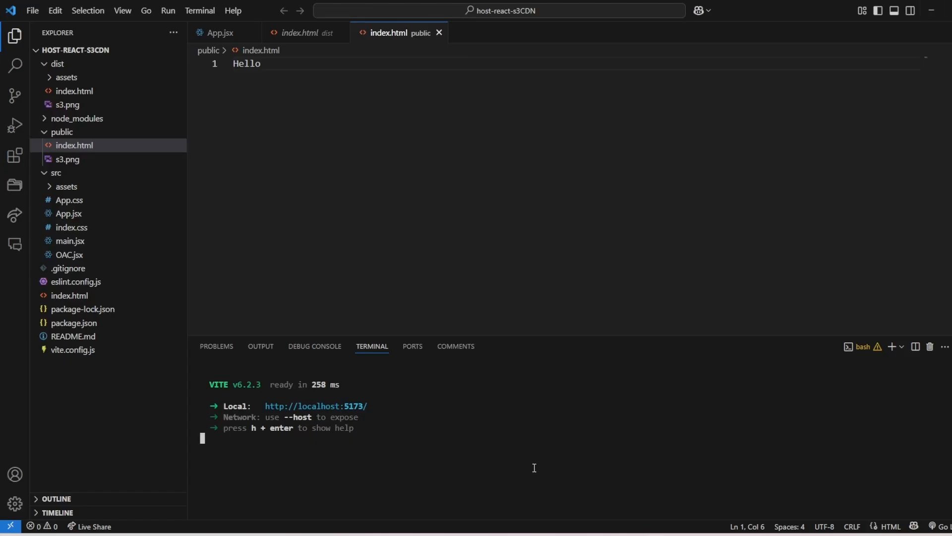
# Run 'npm run build' in the integrated terminal.
pyautogui.write('npm run build')
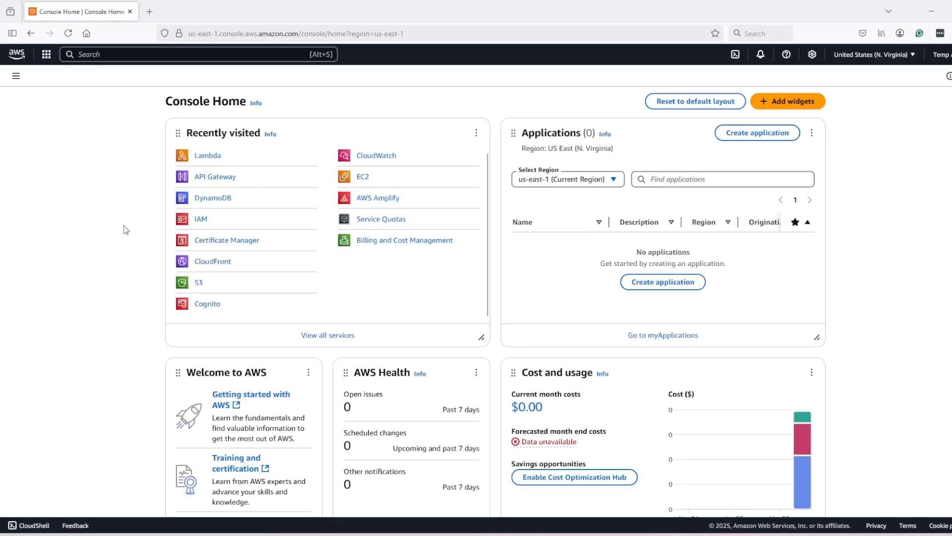
# Open S3 from the console search and start creating a new bucket.
pyautogui.write('s')
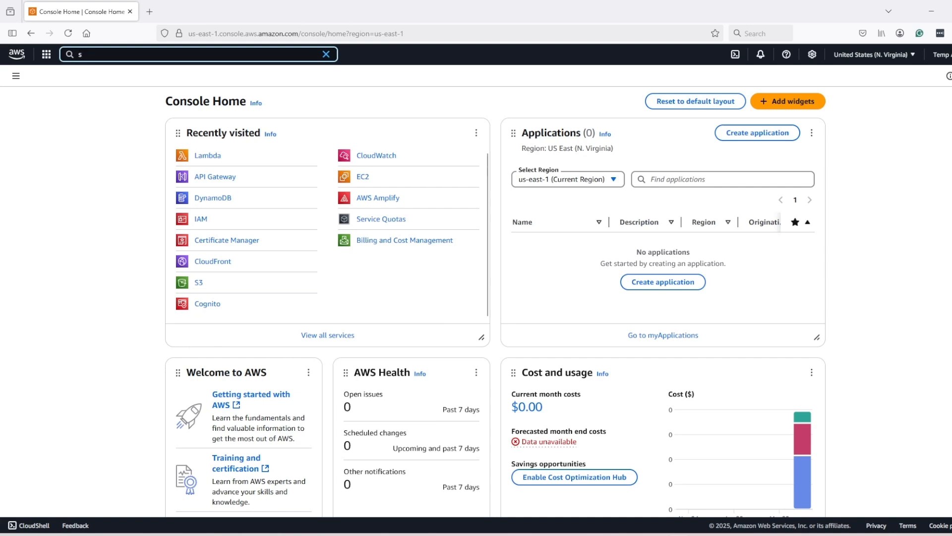
pyautogui.write('3')
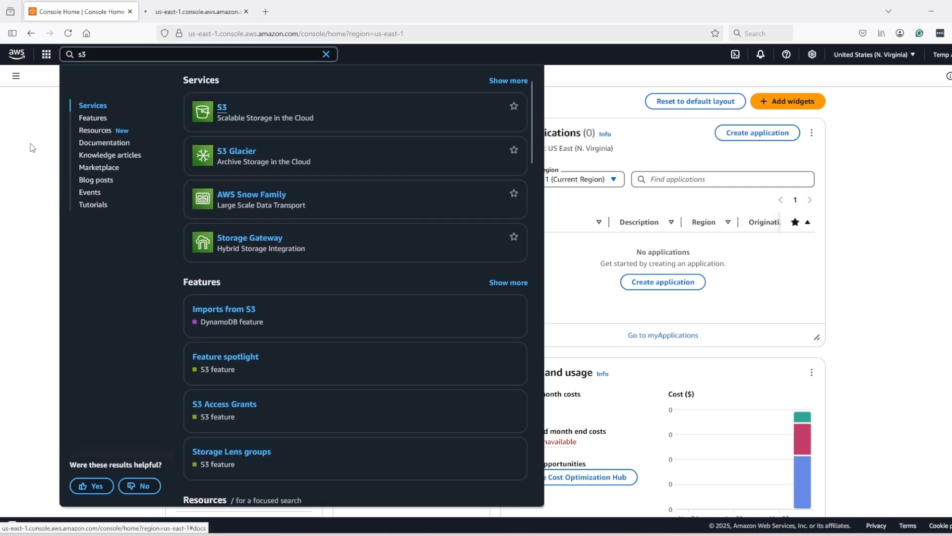
pyautogui.click(221, 107)
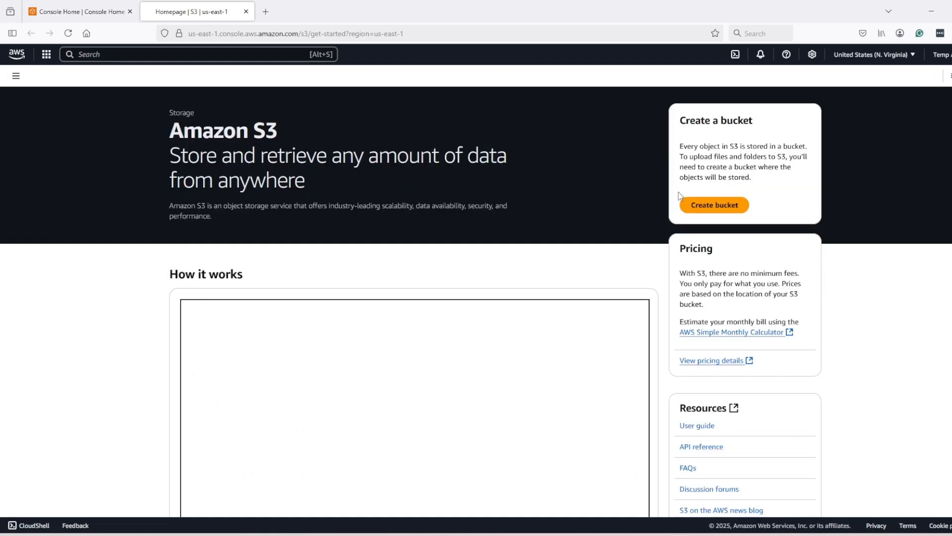
pyautogui.click(713, 205)
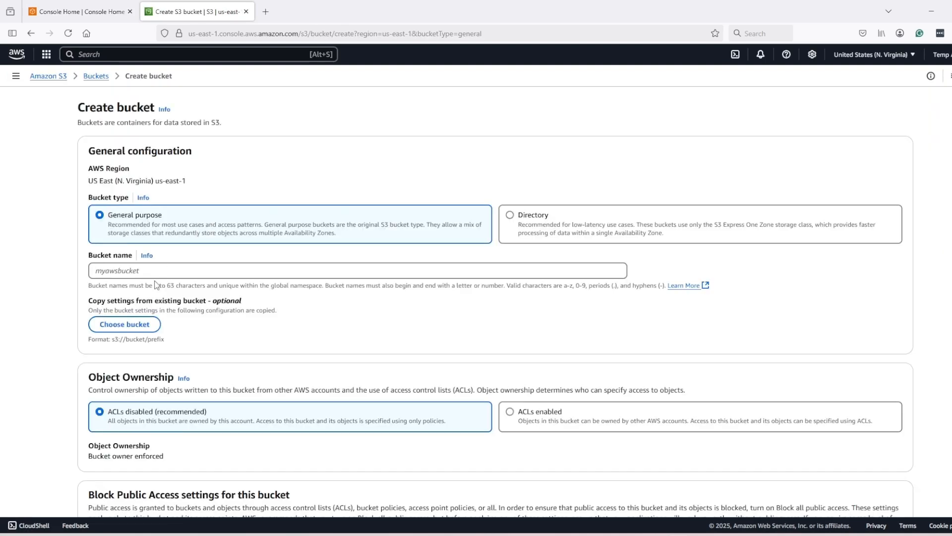
# Name the bucket mys3buckethosting34 and review the Block Public Access settings.
pyautogui.click(358, 270)
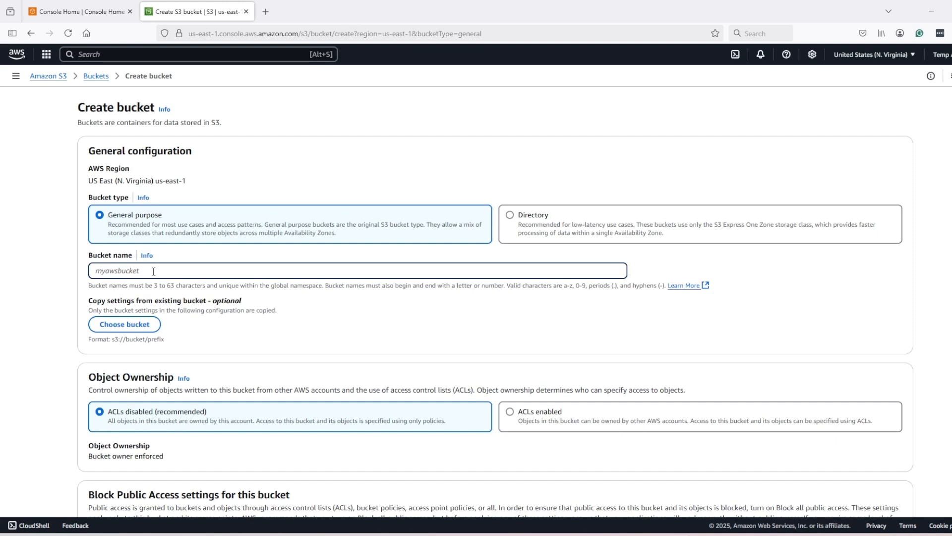
pyautogui.write('mys3buckethosting34')
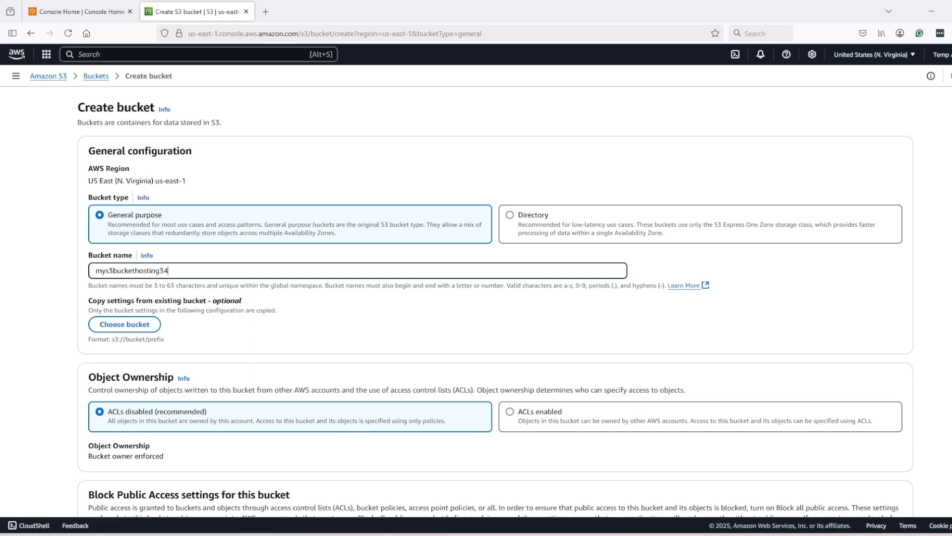
pyautogui.scroll(-3)
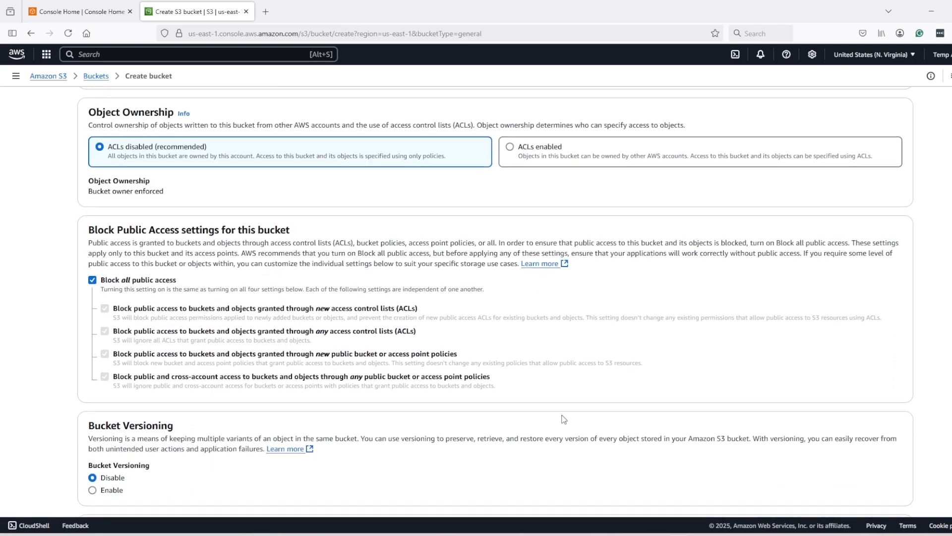
pyautogui.scroll(-3)
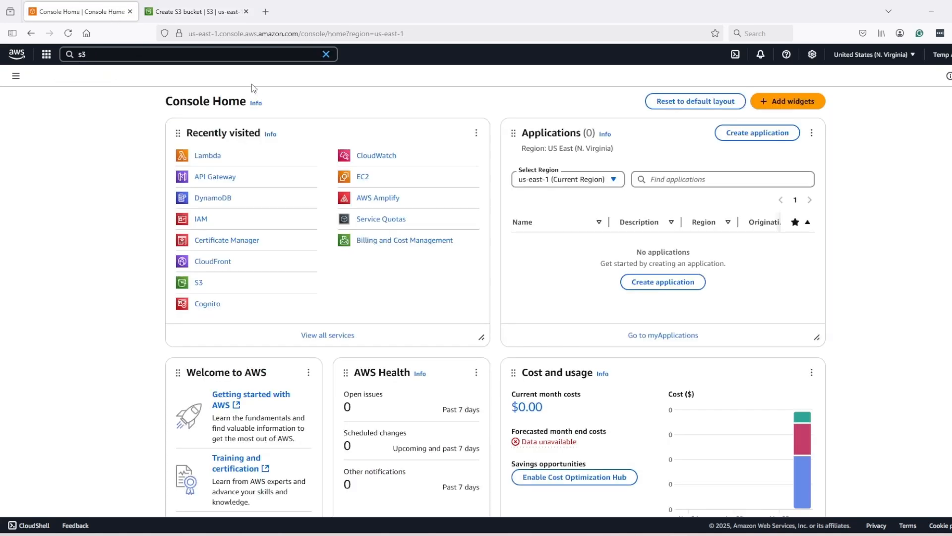
# Open CloudFront, start a new distribution and select the mys3buckethosting345 bucket as origin.
pyautogui.click(182, 54)
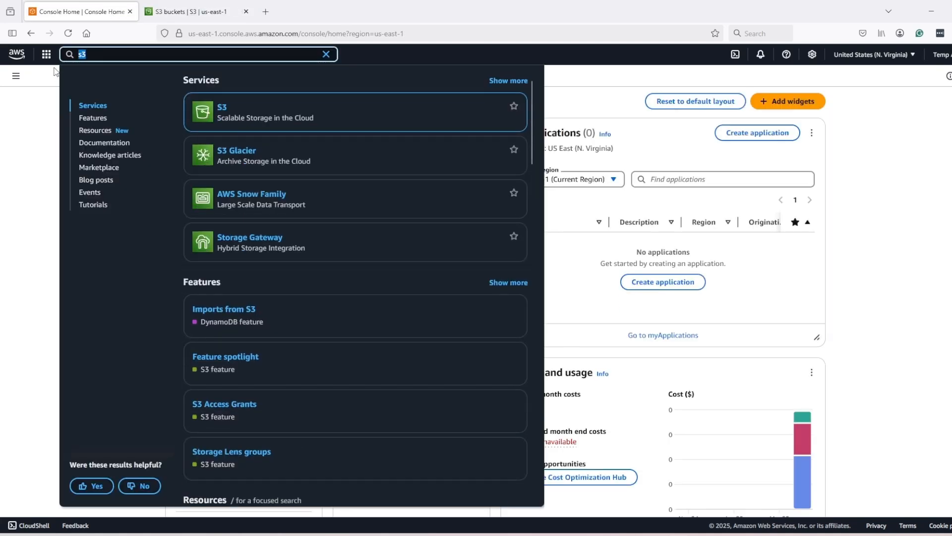
pyautogui.write('cdn distributions')
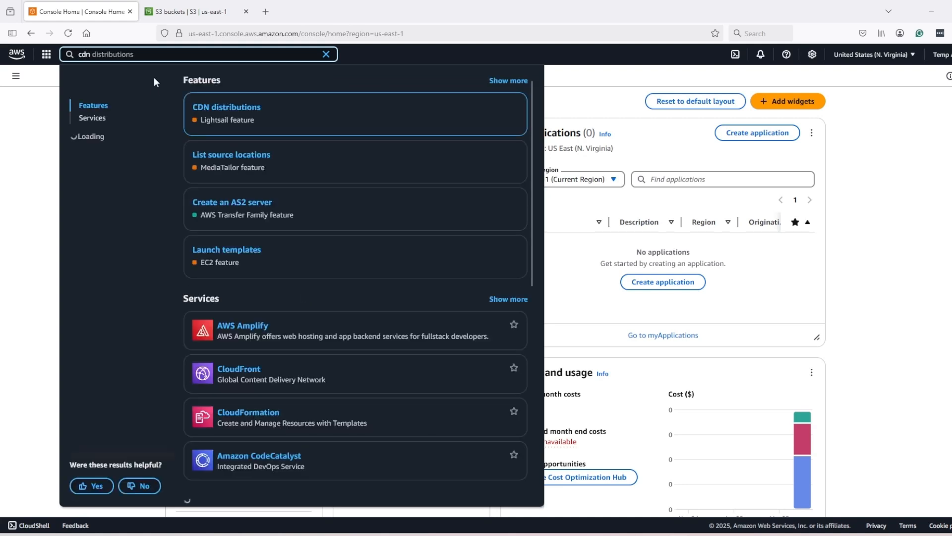
pyautogui.click(225, 114)
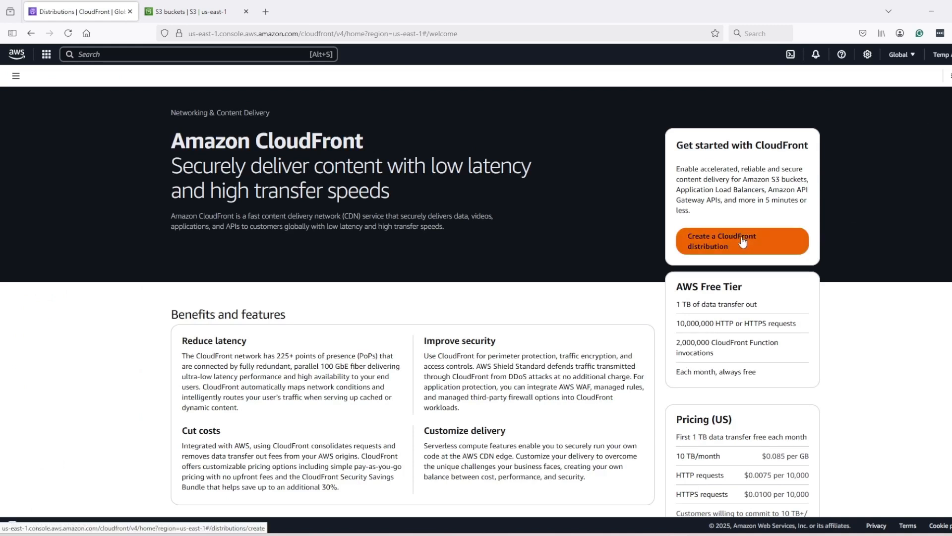
pyautogui.click(741, 241)
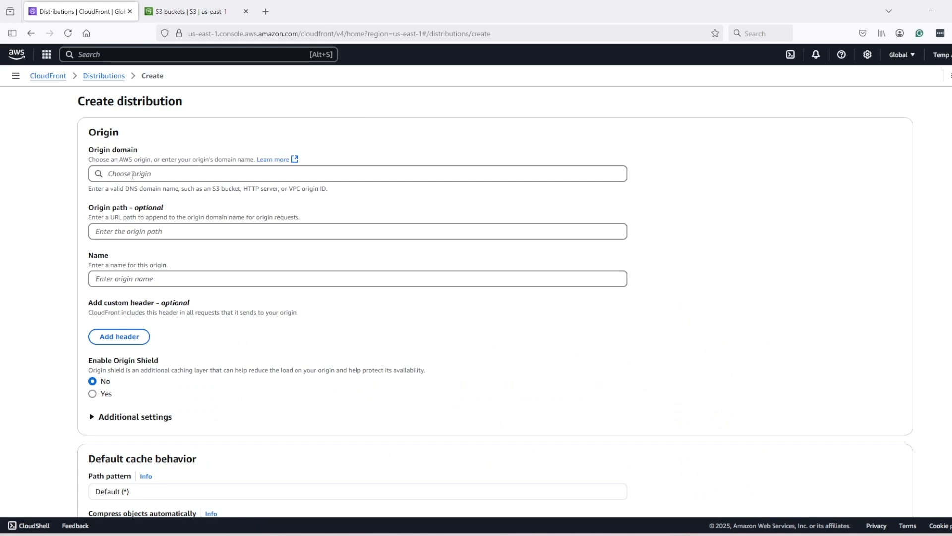
pyautogui.click(357, 173)
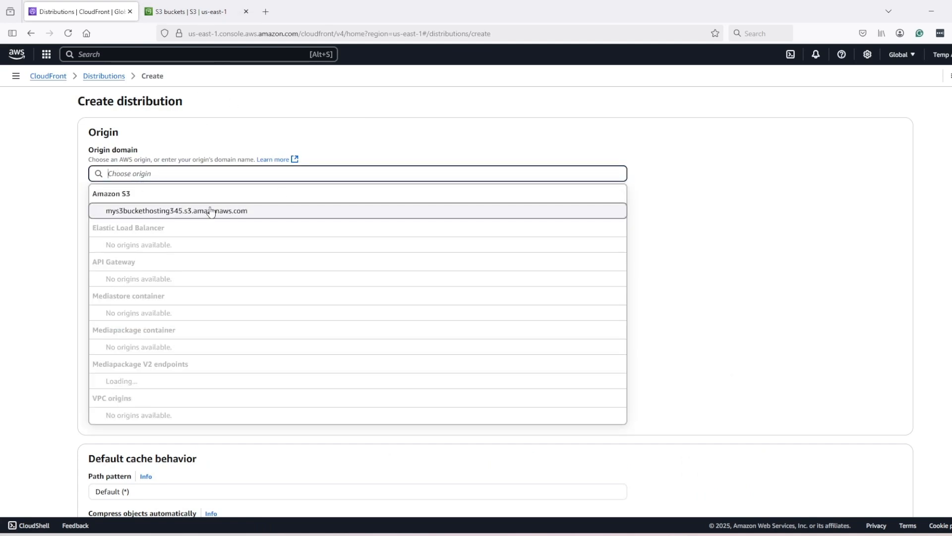
pyautogui.click(175, 210)
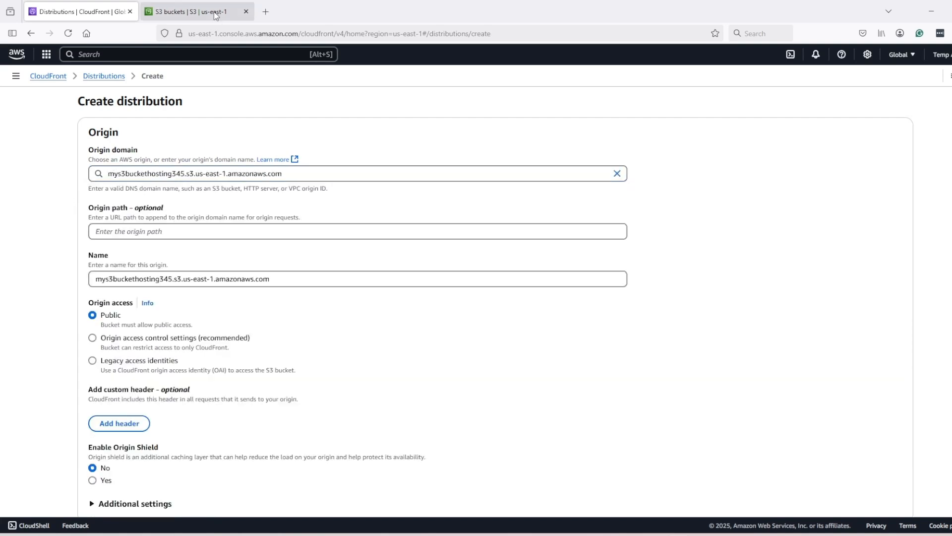
# Upload the five dist build files to mys3buckethosting345 and open the dist folder.
pyautogui.click(192, 11)
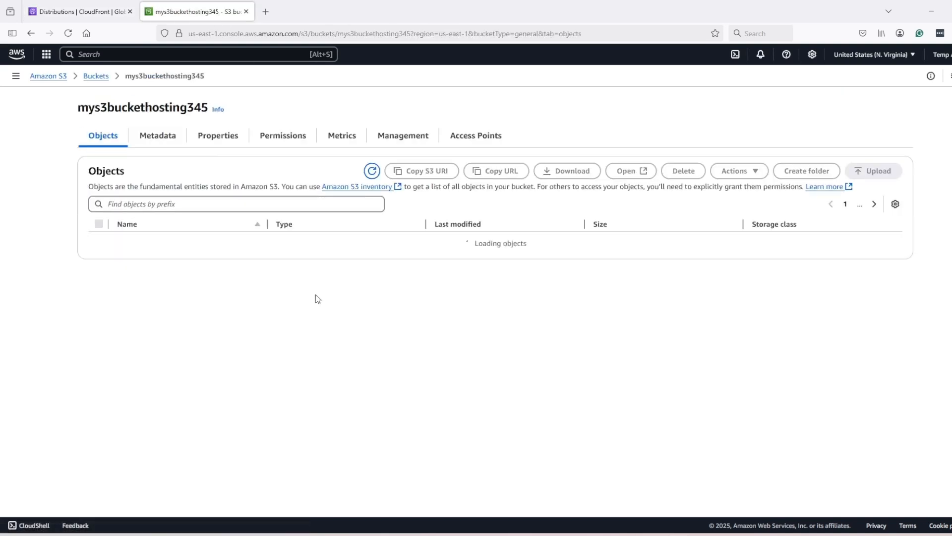
pyautogui.click(79, 11)
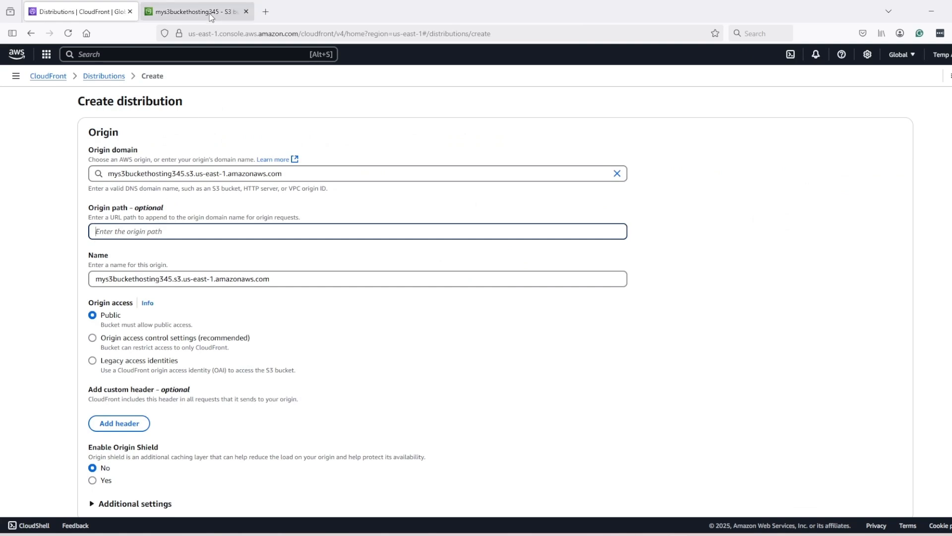
pyautogui.click(196, 11)
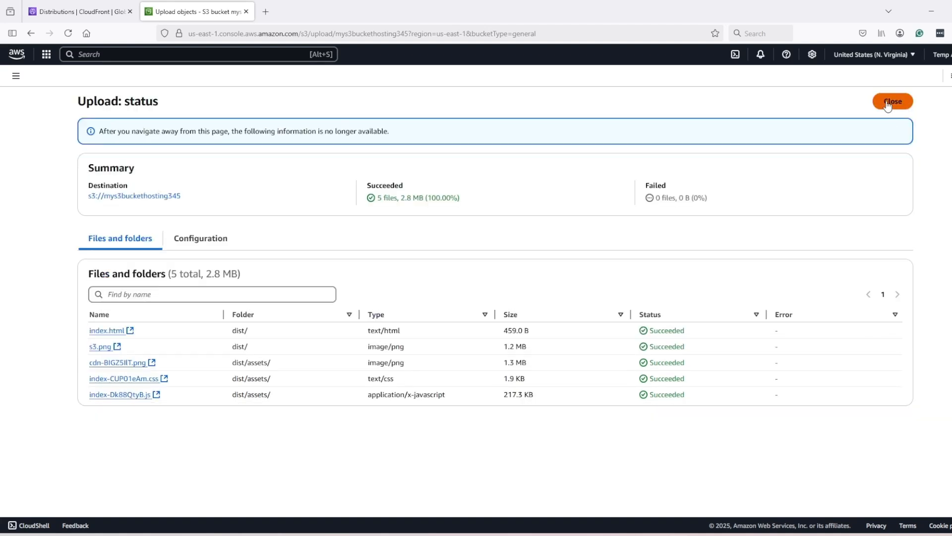
pyautogui.click(893, 100)
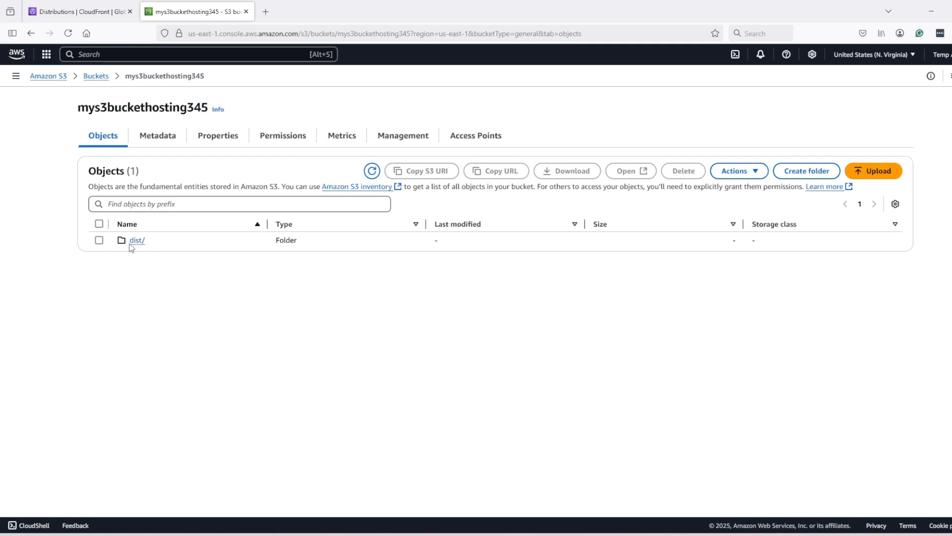
pyautogui.click(135, 240)
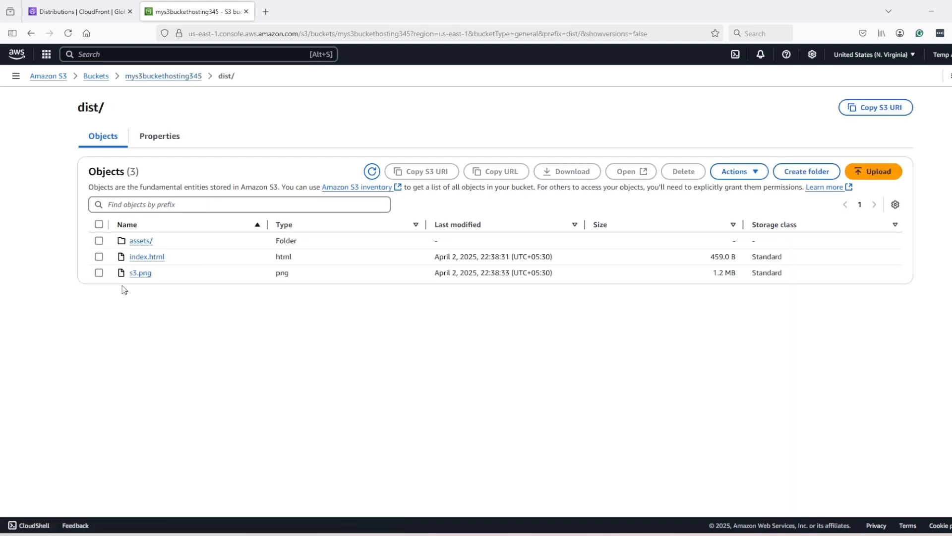
pyautogui.moveTo(57, 56)
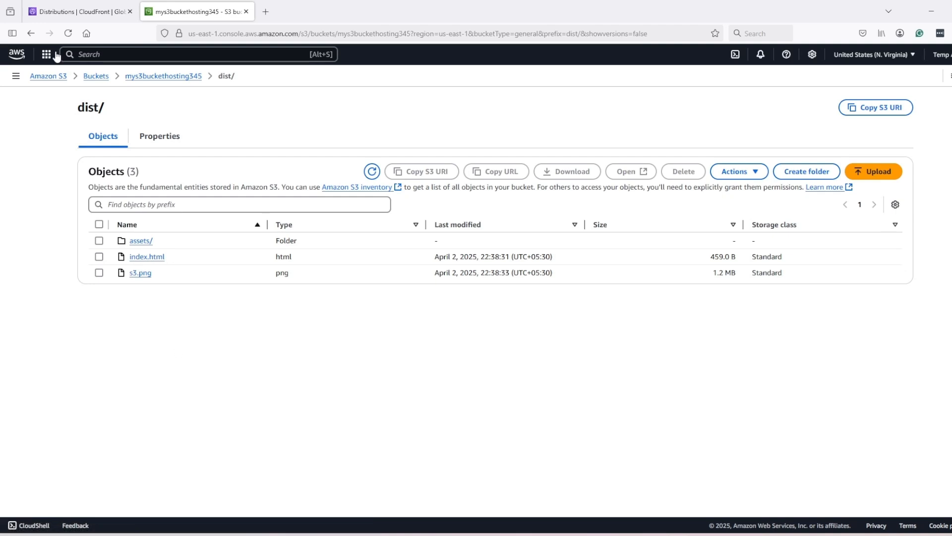
# Set the distribution's origin path to /dist, checking the bucket's dist folder.
pyautogui.click(79, 11)
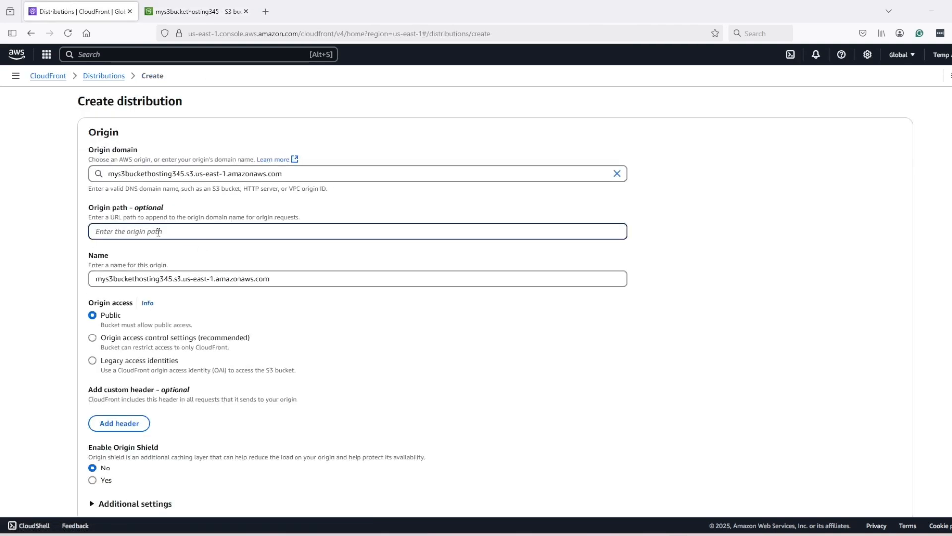
pyautogui.write('/dist')
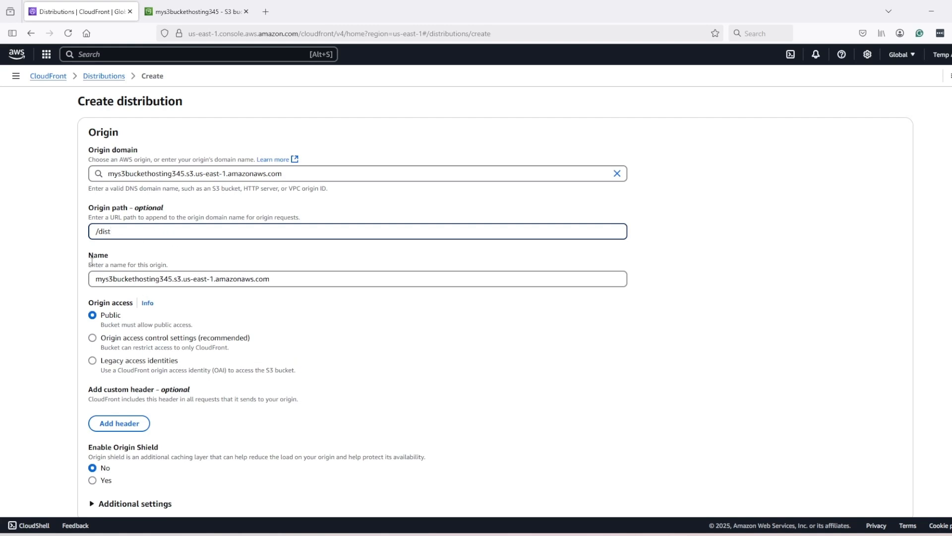
pyautogui.click(194, 11)
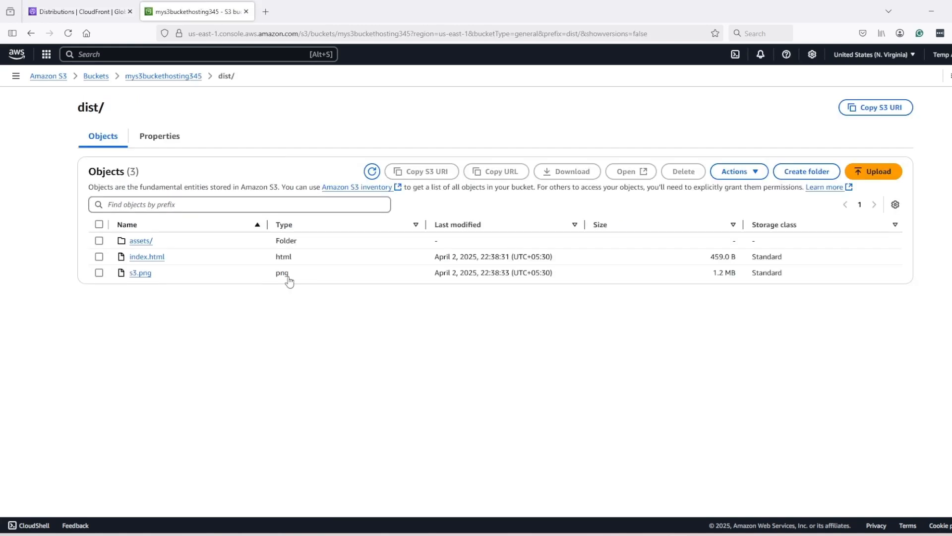
pyautogui.click(73, 11)
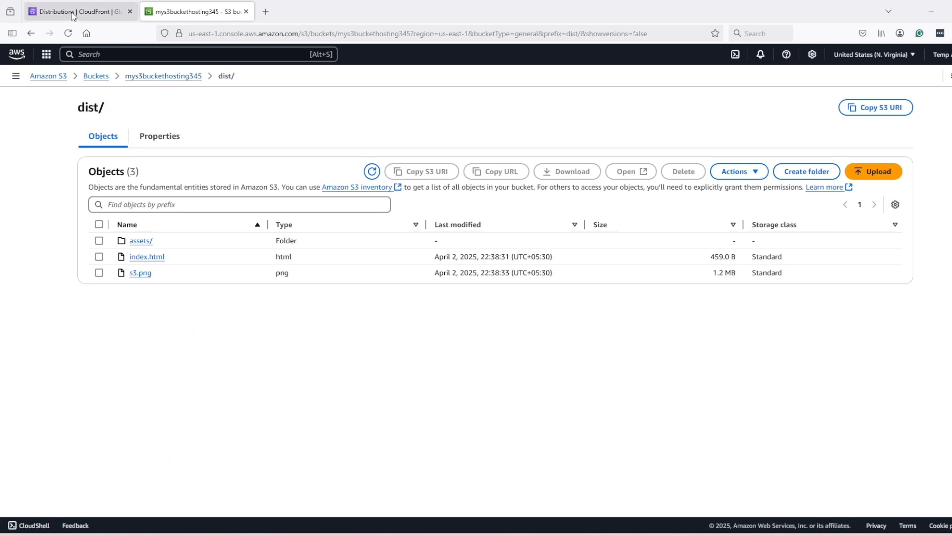
pyautogui.click(73, 11)
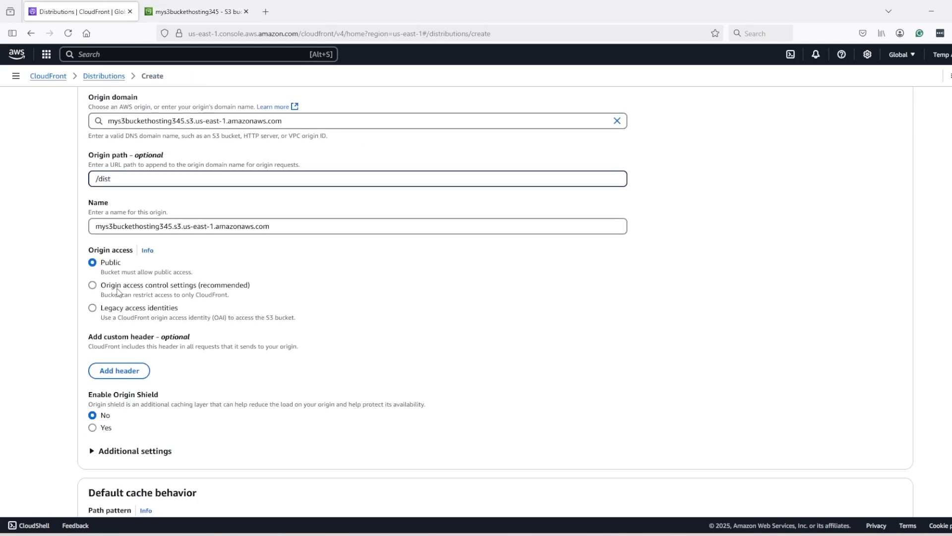
# Restrict bucket access with a newly created origin access control.
pyautogui.click(92, 284)
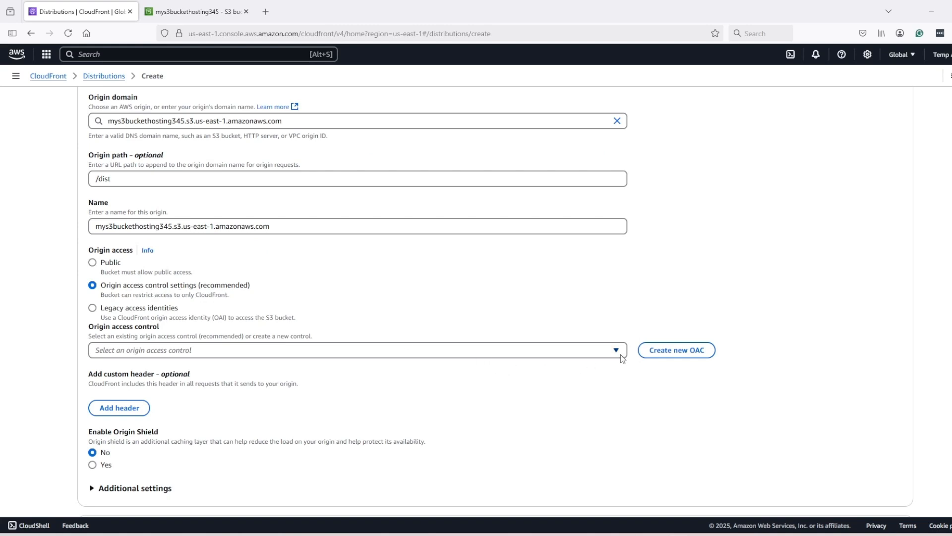
pyautogui.click(675, 350)
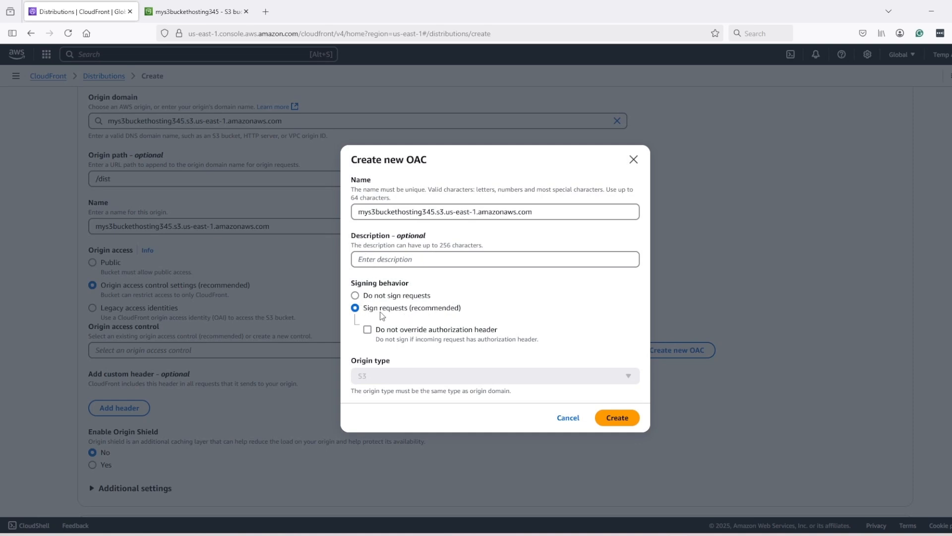
pyautogui.moveTo(420, 316)
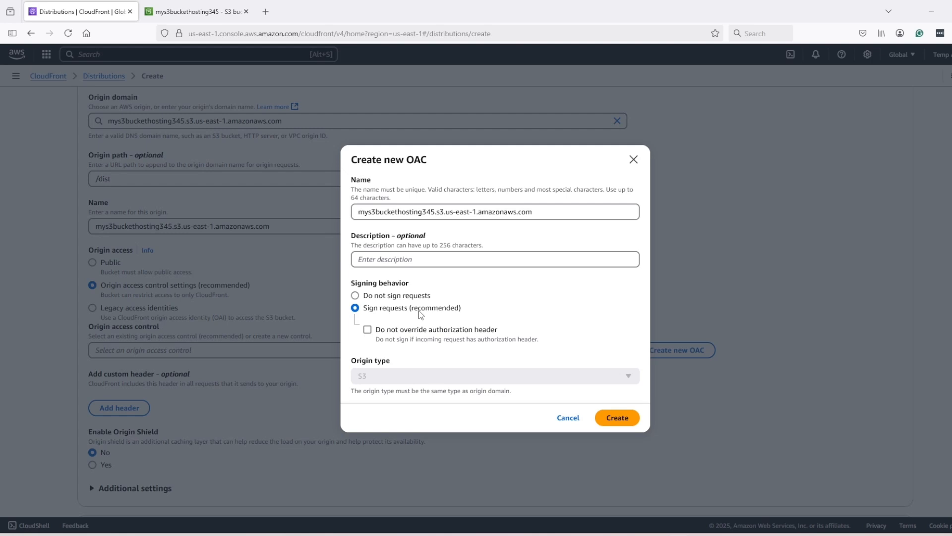
pyautogui.moveTo(404, 316)
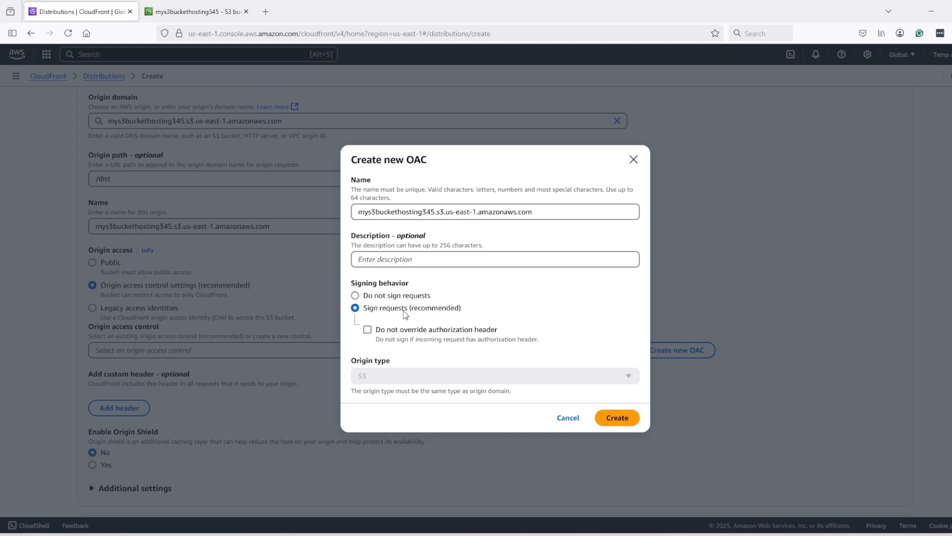
pyautogui.moveTo(371, 302)
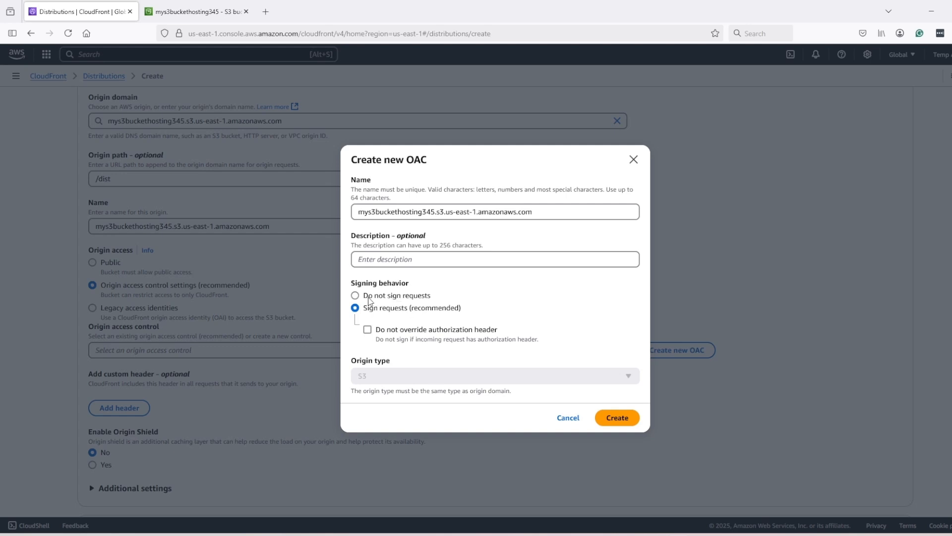
pyautogui.moveTo(411, 302)
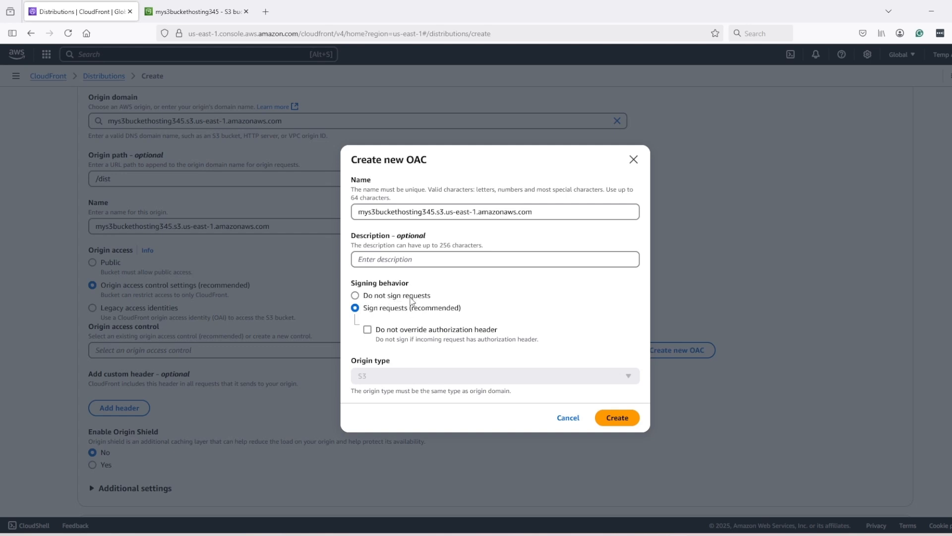
pyautogui.moveTo(593, 380)
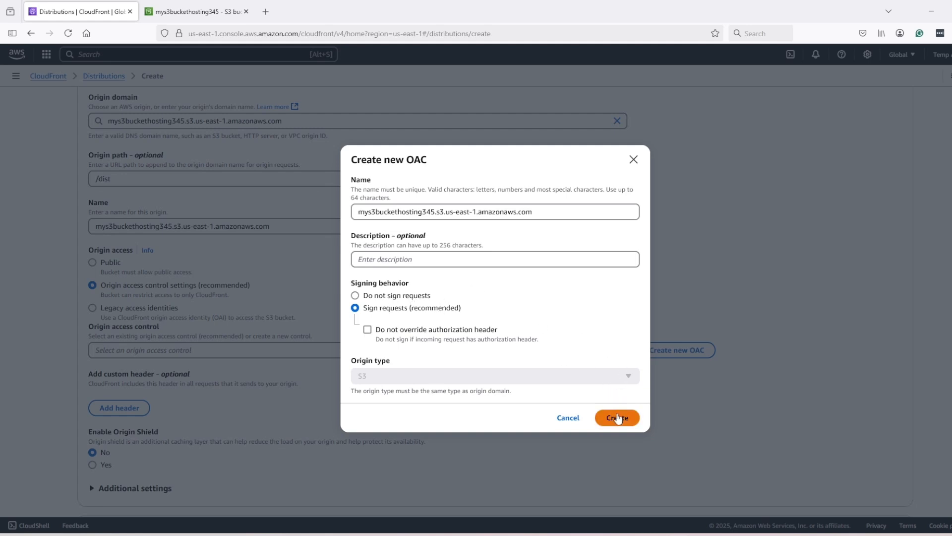
pyautogui.click(617, 417)
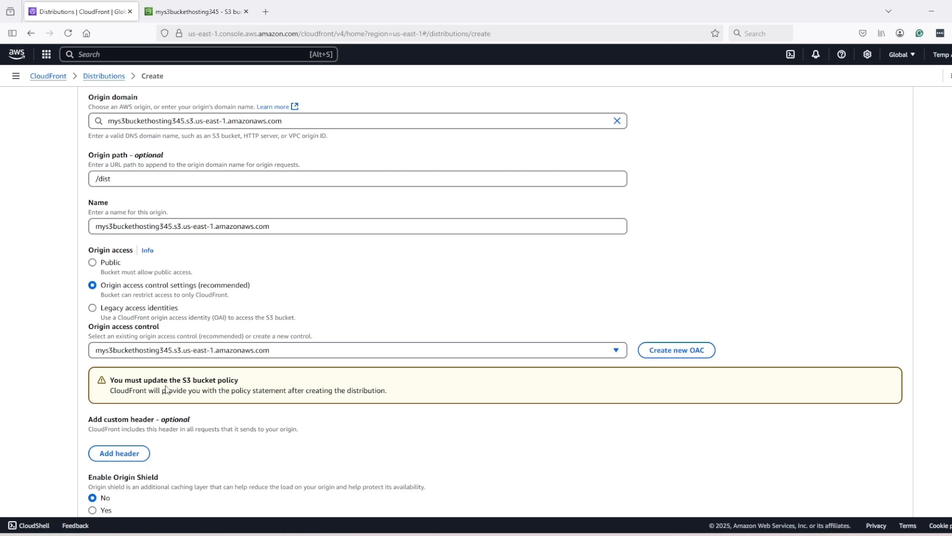
# Turn off WAF security protections for the distribution.
pyautogui.scroll(-3)
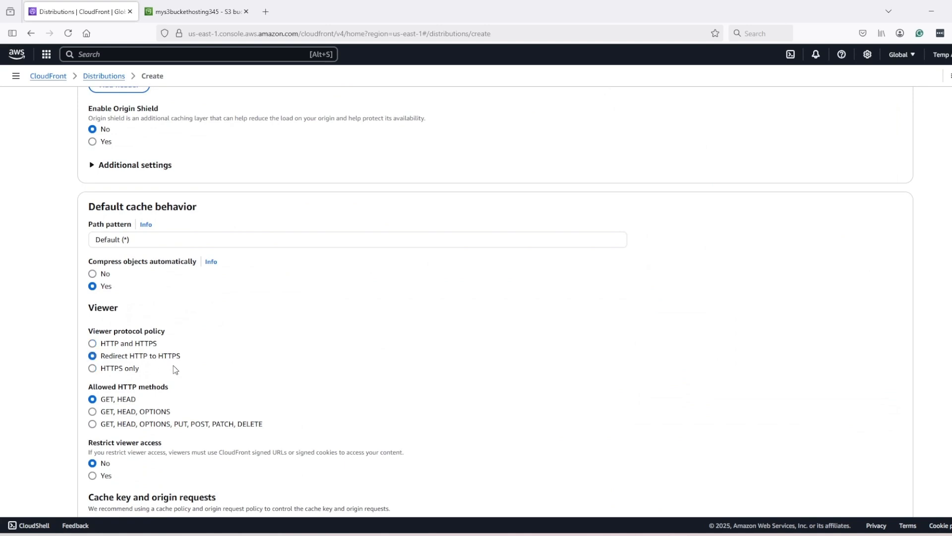
pyautogui.scroll(-3)
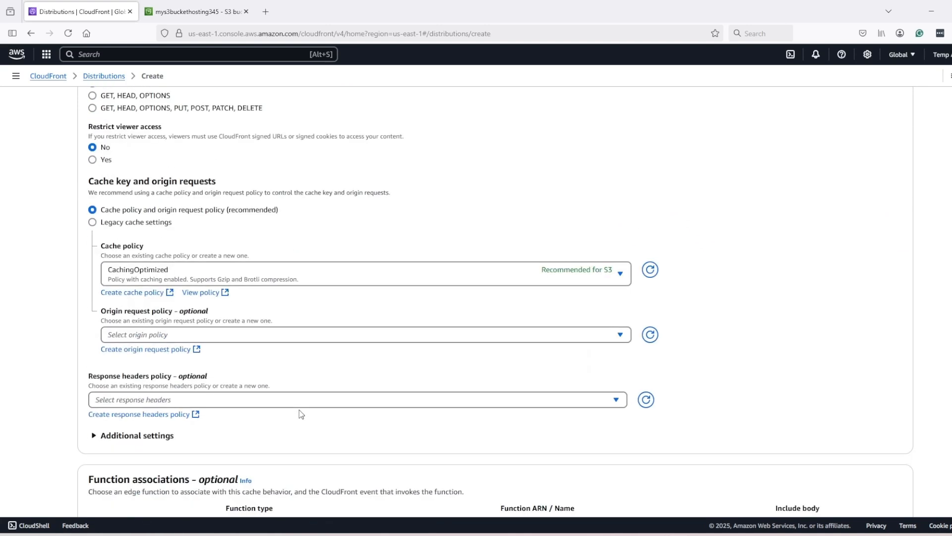
pyautogui.scroll(-3)
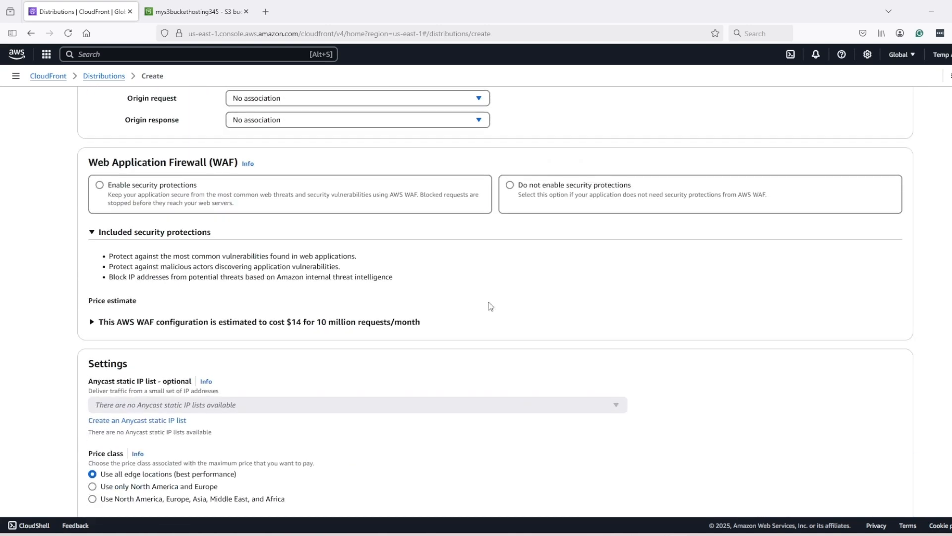
pyautogui.click(509, 185)
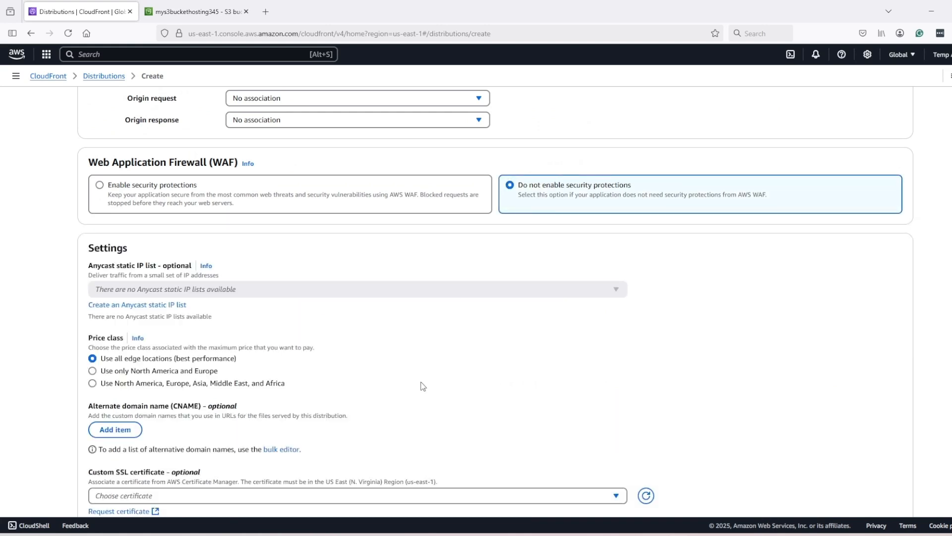
# Choose the North America, Europe, Asia, Middle East and Africa price class.
pyautogui.scroll(-3)
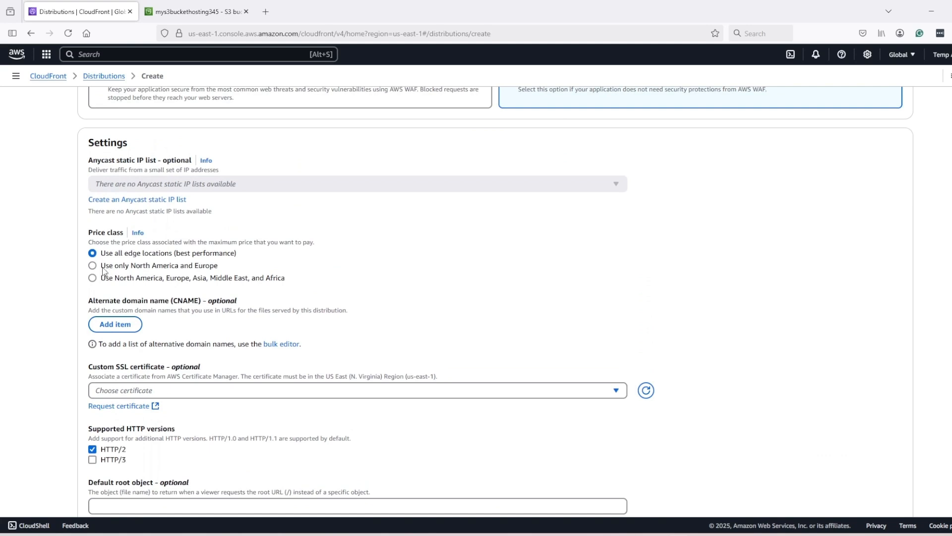
pyautogui.moveTo(111, 257)
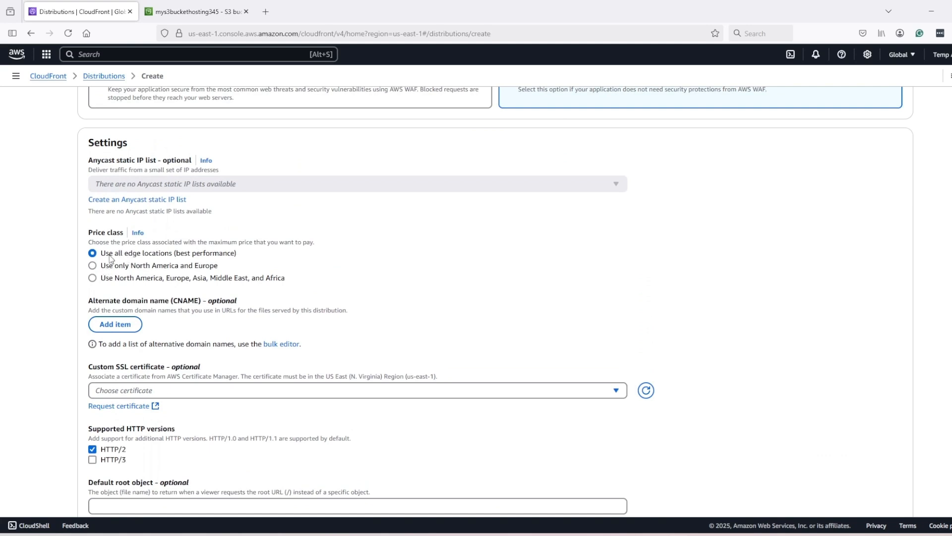
pyautogui.moveTo(117, 279)
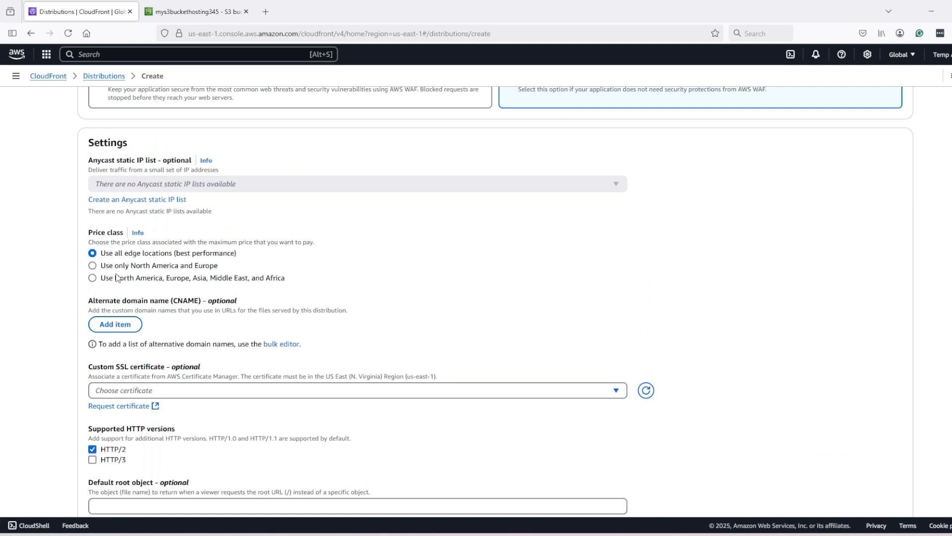
pyautogui.click(92, 278)
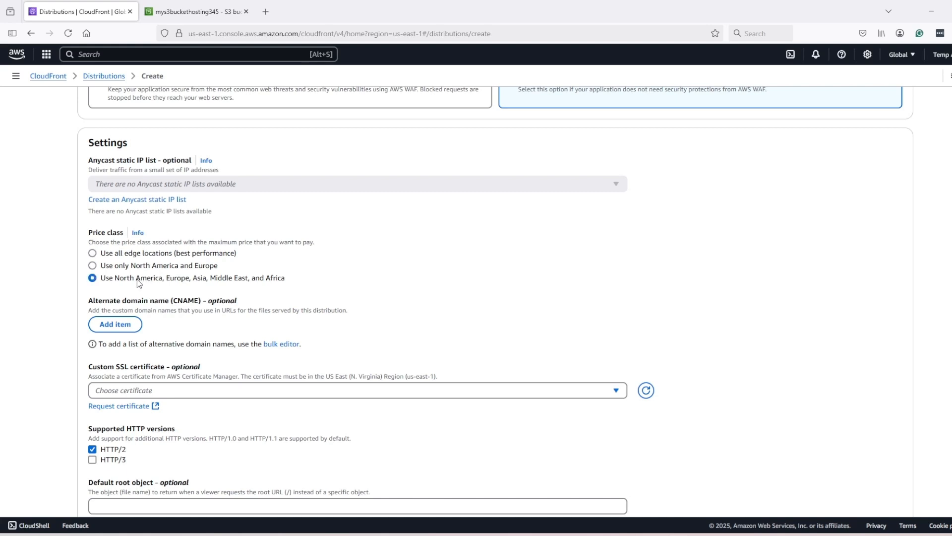
pyautogui.click(92, 253)
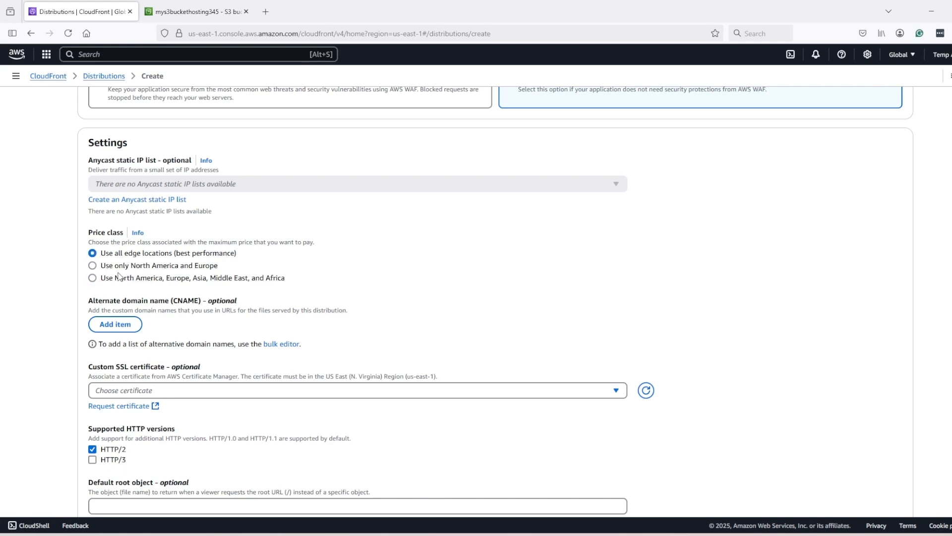
pyautogui.click(93, 265)
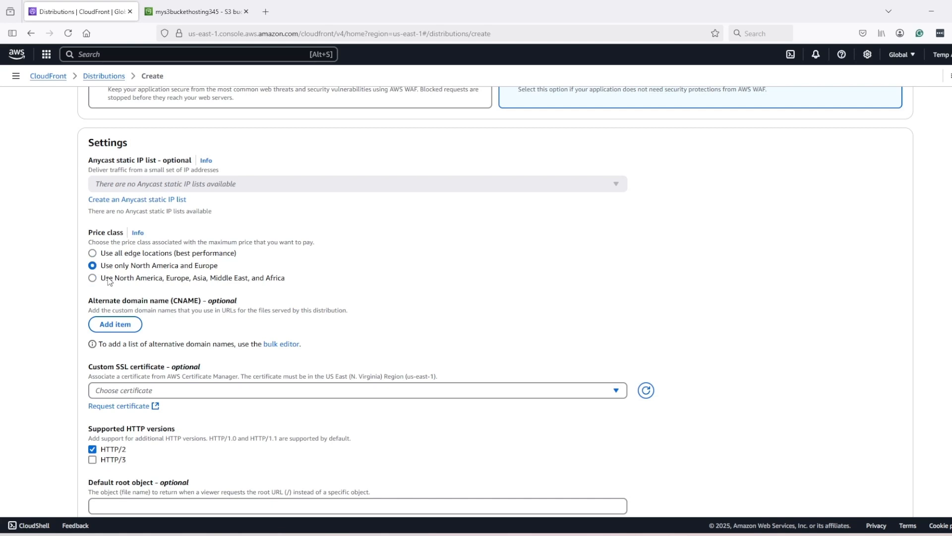
pyautogui.click(92, 278)
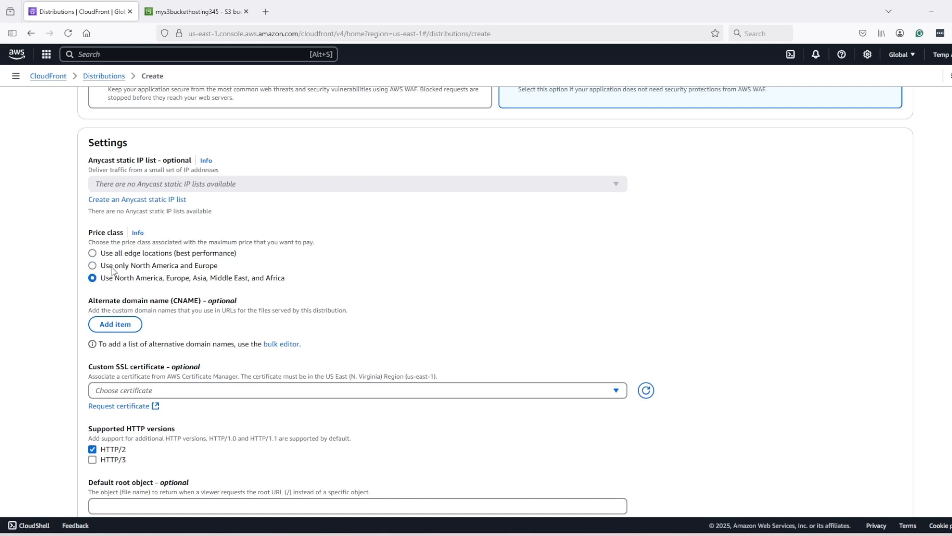
pyautogui.click(92, 253)
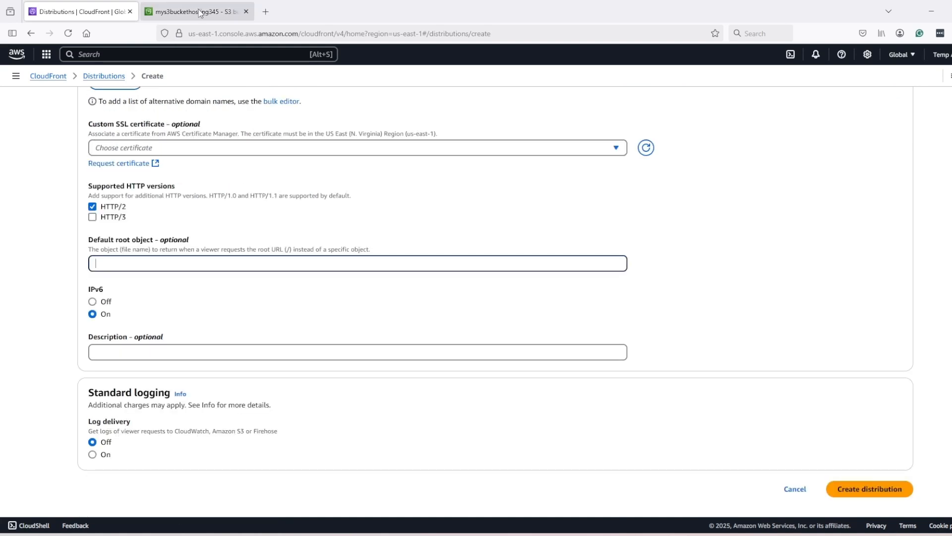
# Enter index.html as the default root object and create the distribution.
pyautogui.click(195, 10)
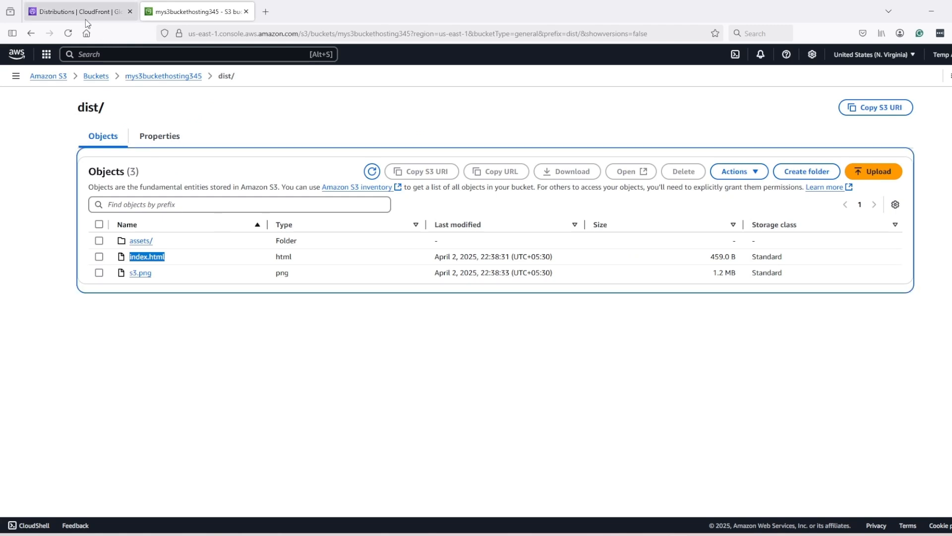
pyautogui.click(78, 11)
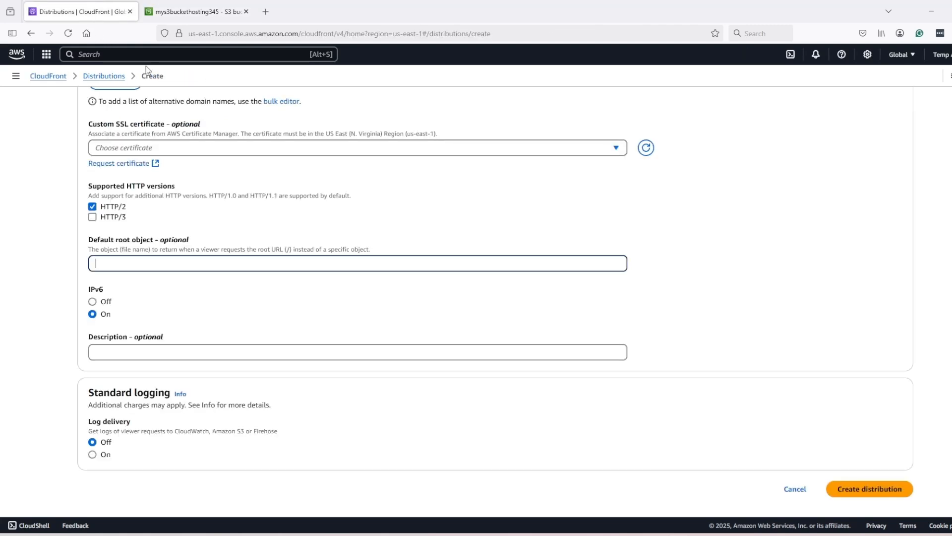
pyautogui.write('index.html')
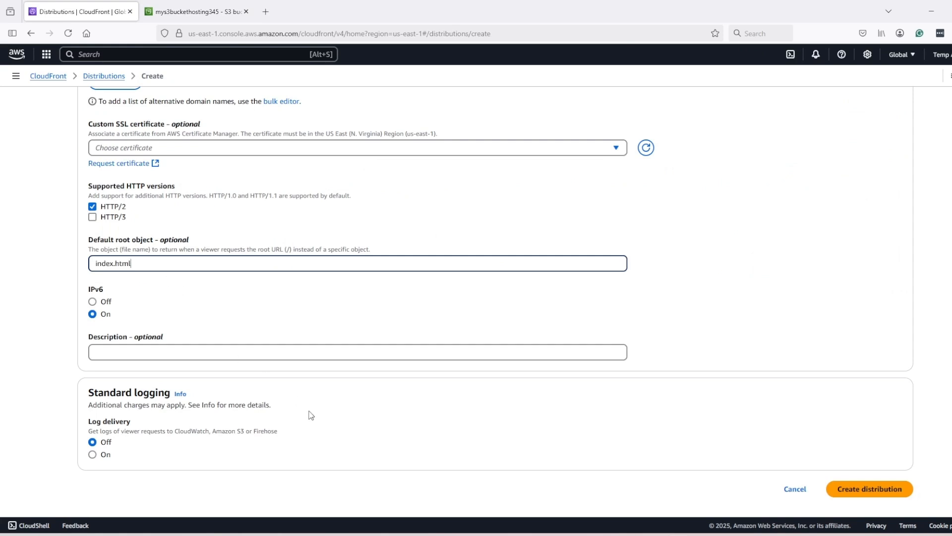
pyautogui.moveTo(869, 489)
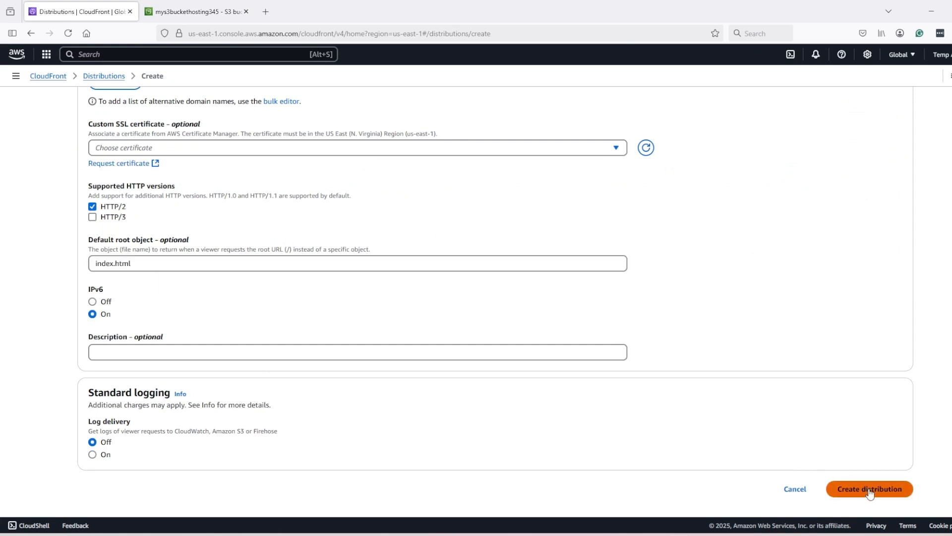
pyautogui.click(869, 489)
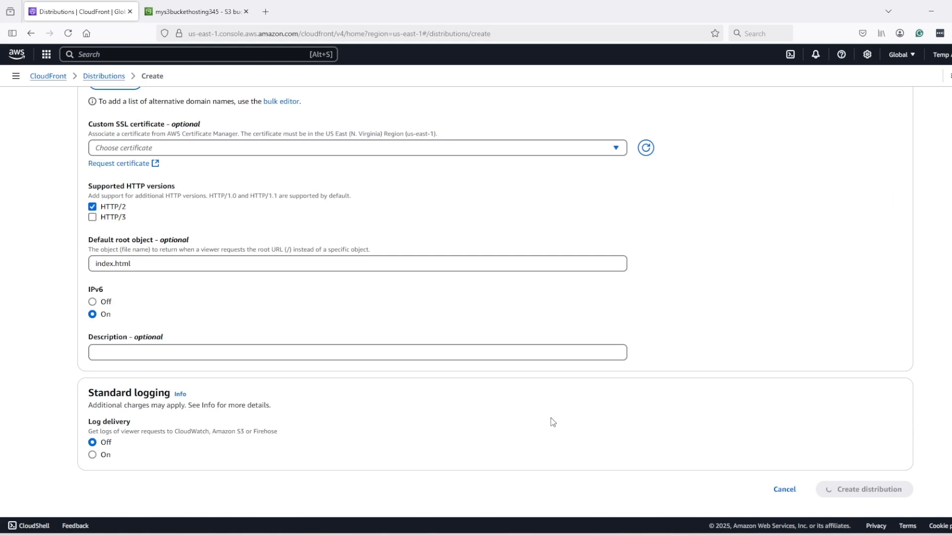
pyautogui.click(864, 489)
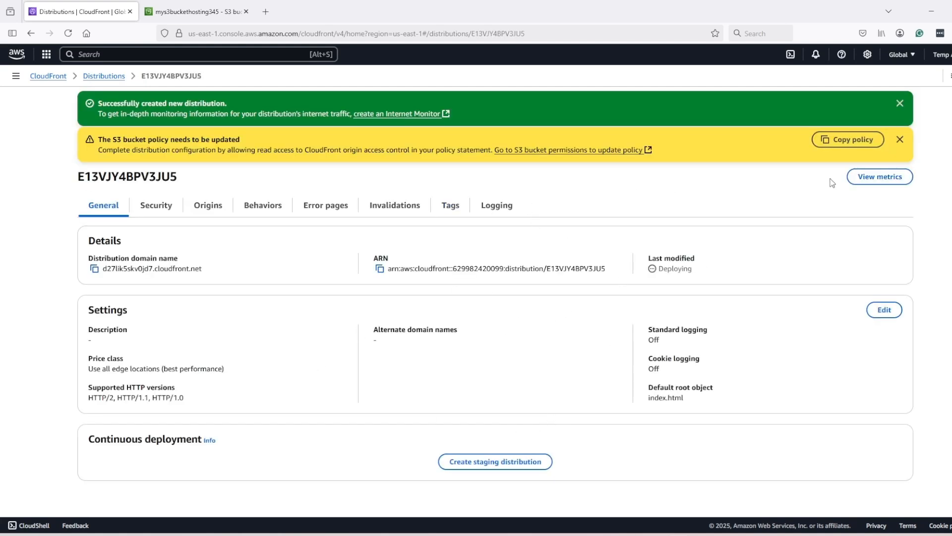
# Paste CloudFront's suggested read-access policy into the mys3buckethosting345 bucket policy.
pyautogui.click(848, 139)
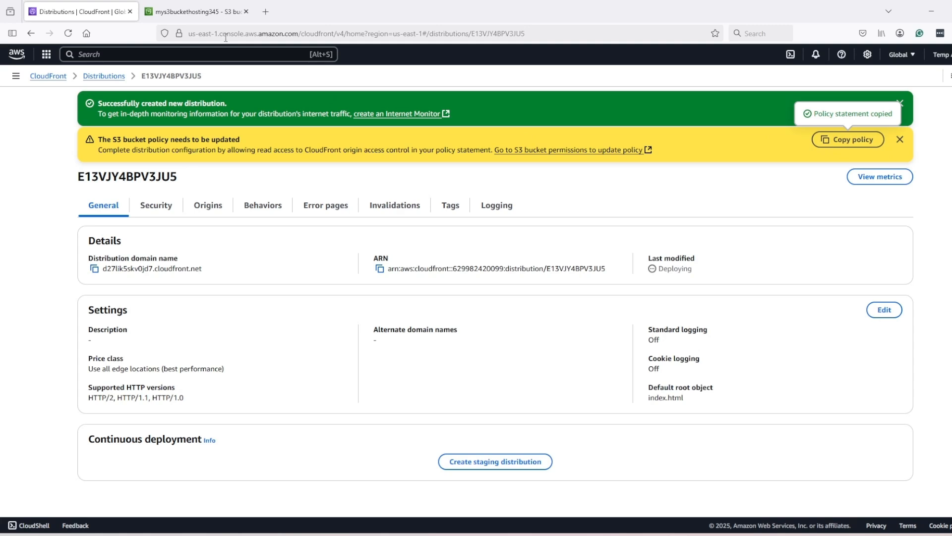
pyautogui.click(194, 11)
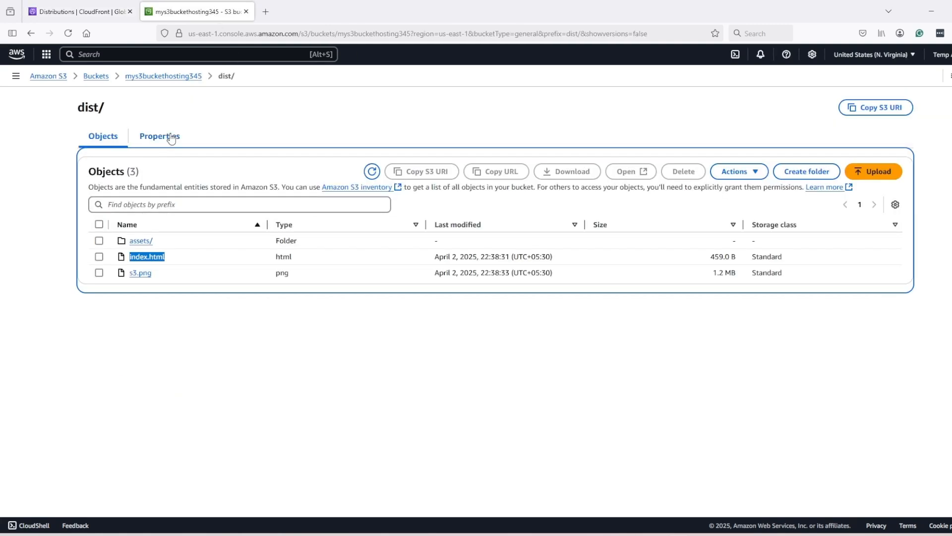
pyautogui.moveTo(117, 149)
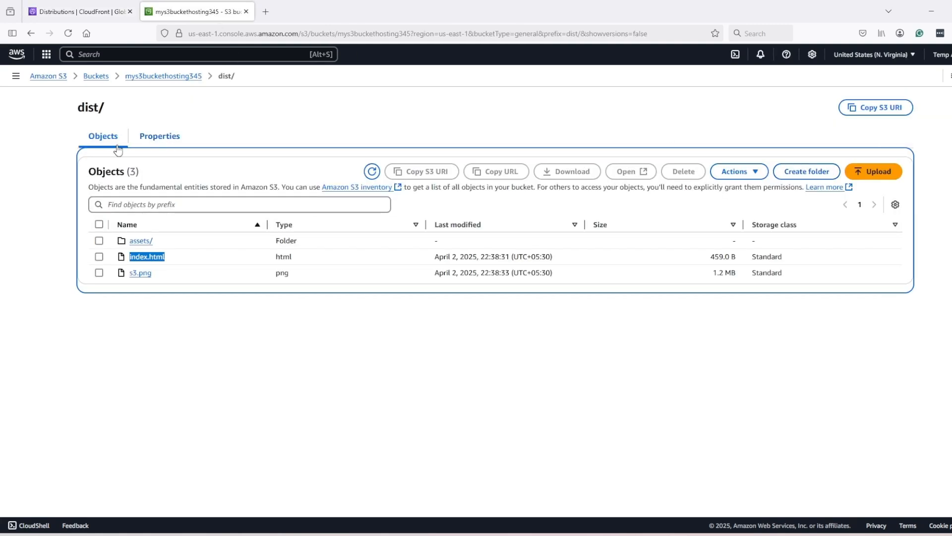
pyautogui.click(163, 75)
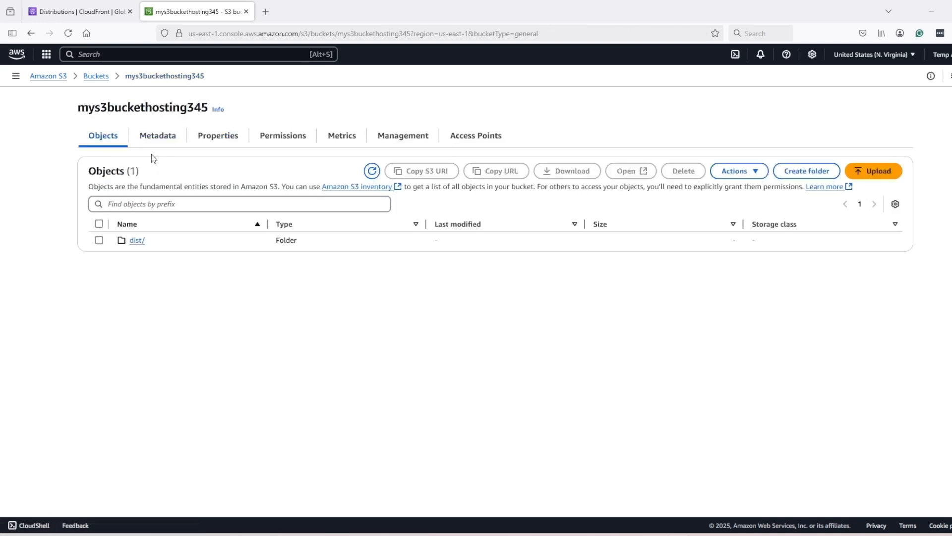
pyautogui.click(282, 135)
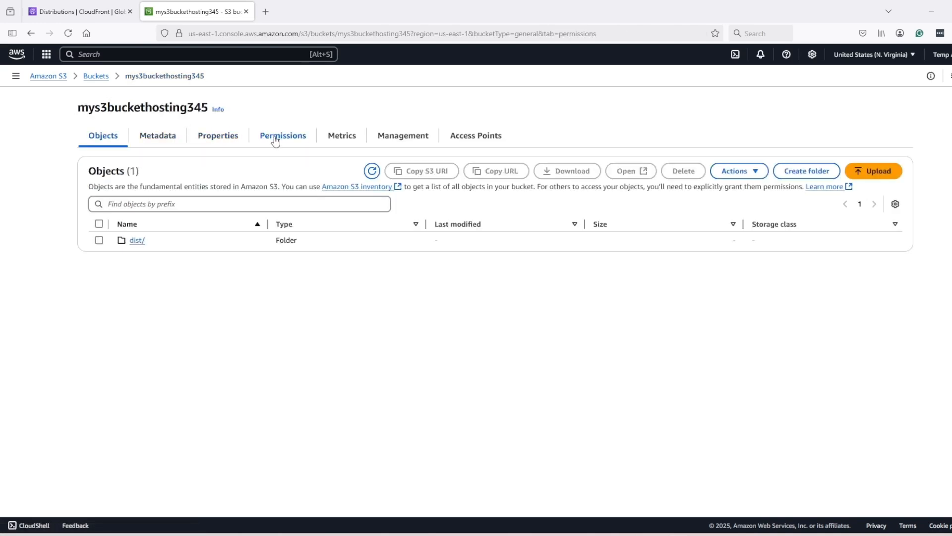
pyautogui.click(282, 135)
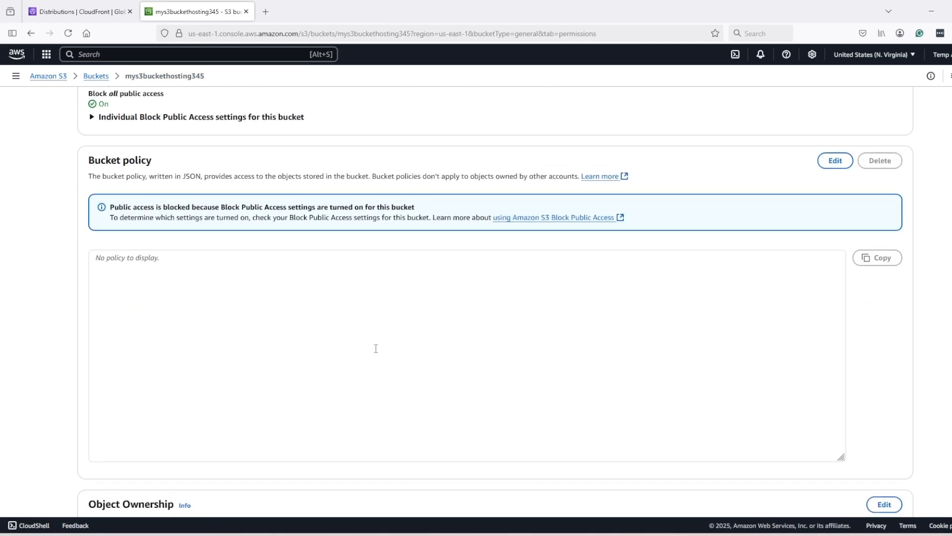
pyautogui.click(834, 160)
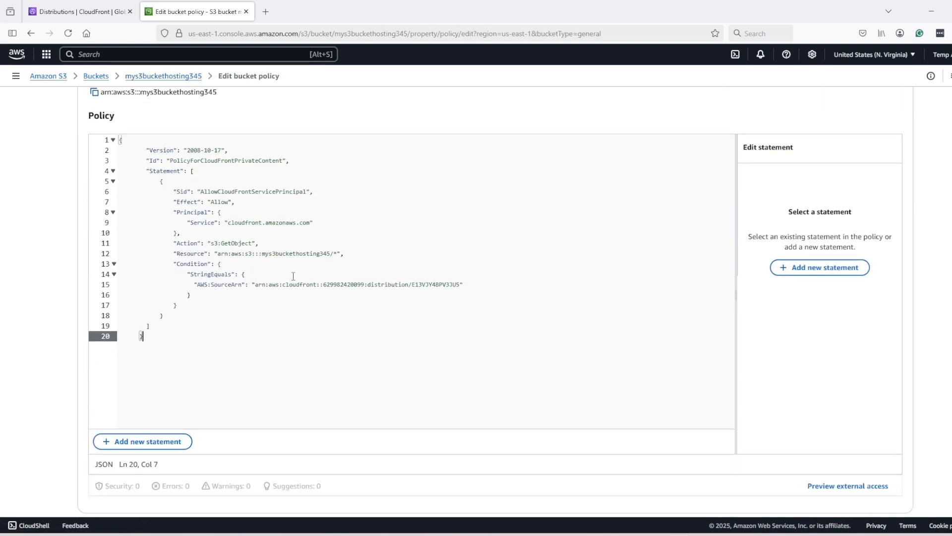
pyautogui.scroll(-3)
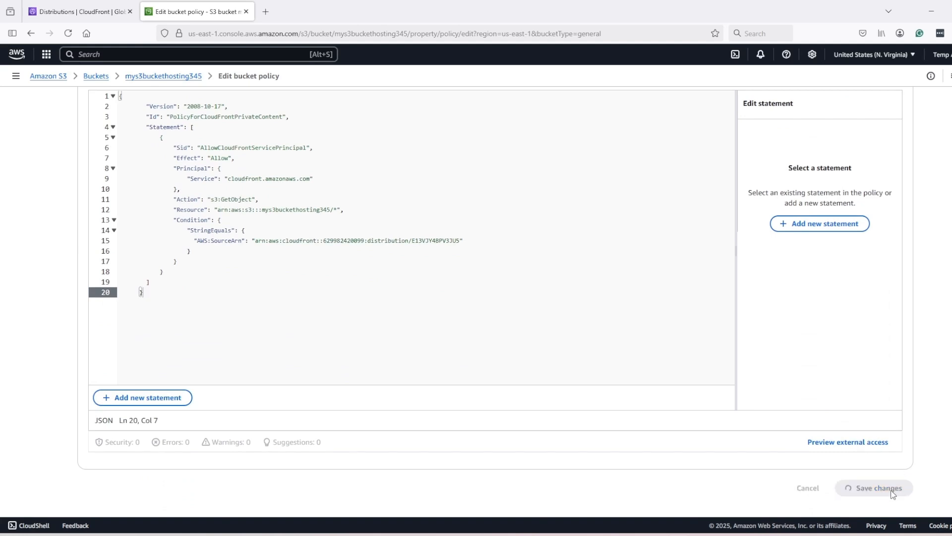
# Copy the new distribution's domain name.
pyautogui.click(79, 11)
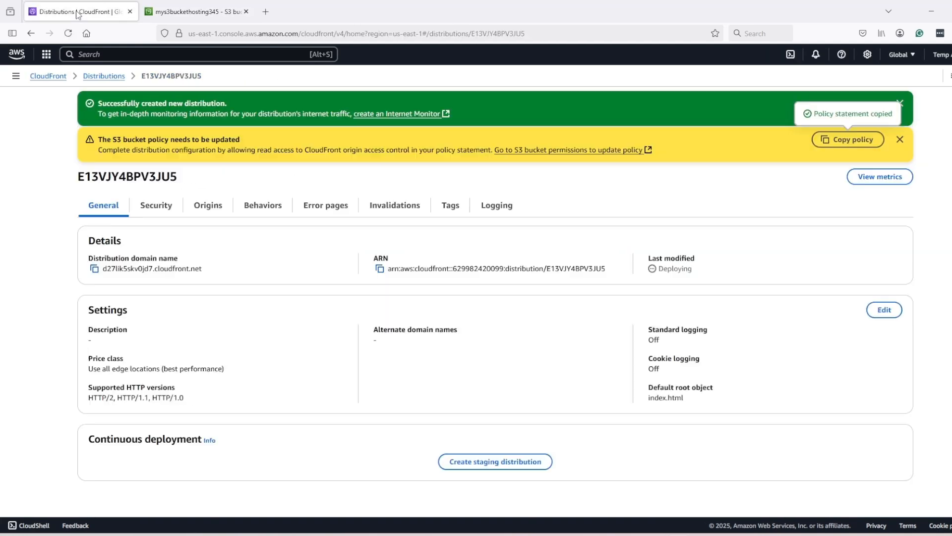
pyautogui.moveTo(879, 177)
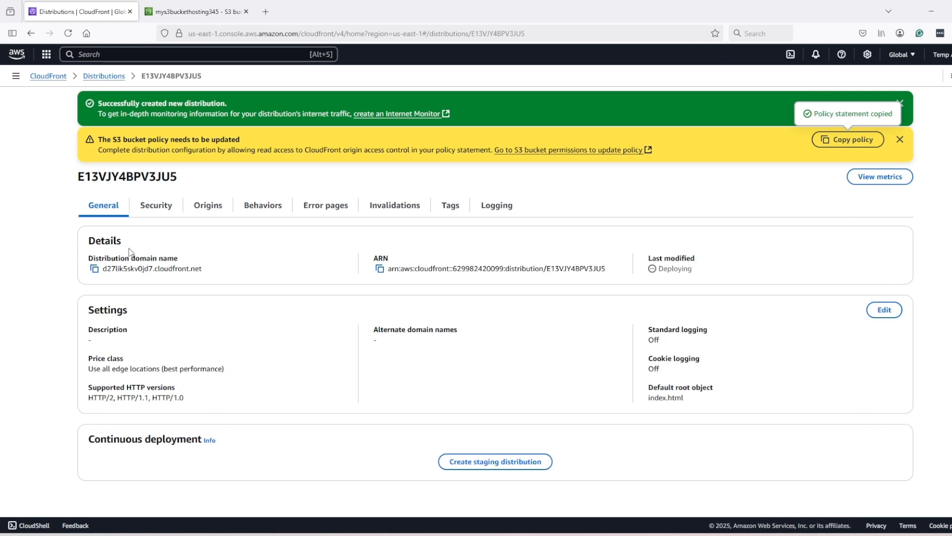
pyautogui.click(92, 268)
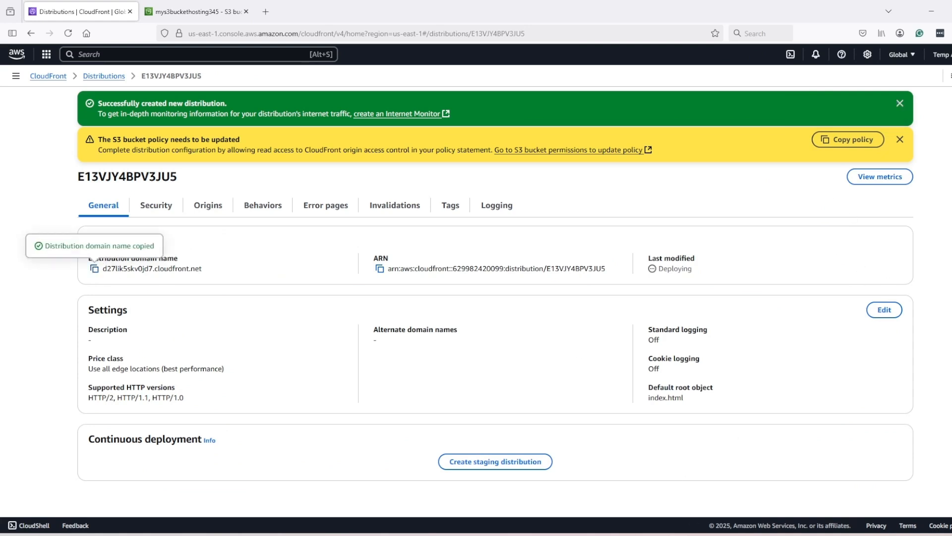
pyautogui.click(325, 10)
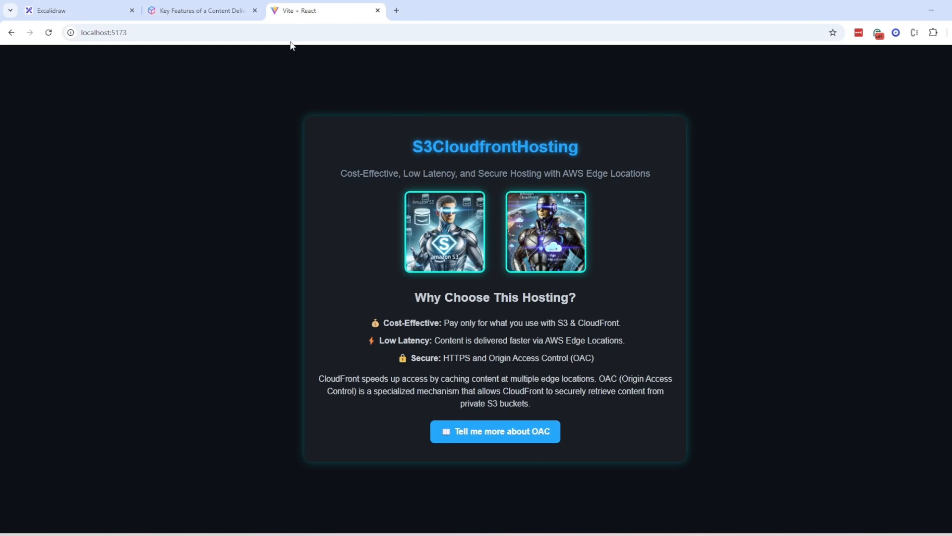
# Enter d27lik5skv0jd7.cloudfront.net in Chrome's address bar to load the React site.
pyautogui.write('d27lik5skv0jd7.cloudfront.net')
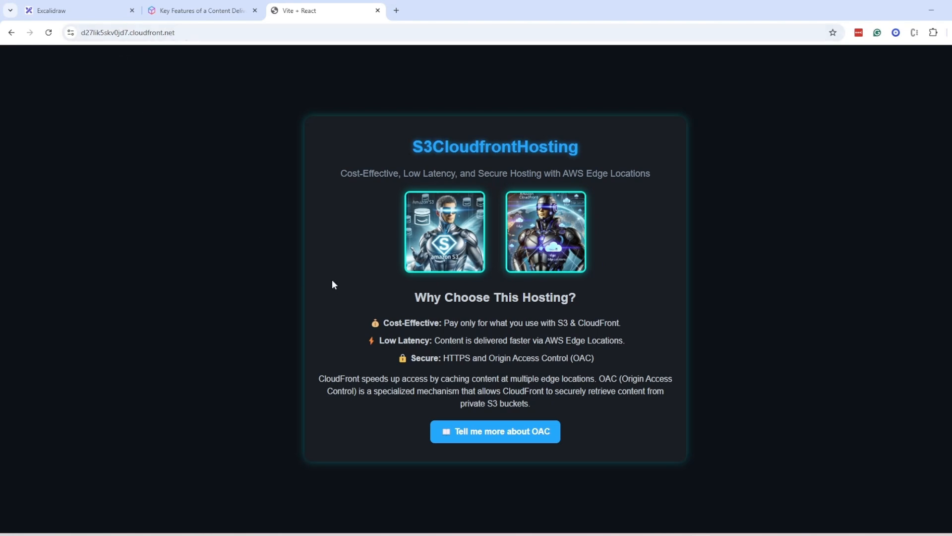
pyautogui.moveTo(571, 240)
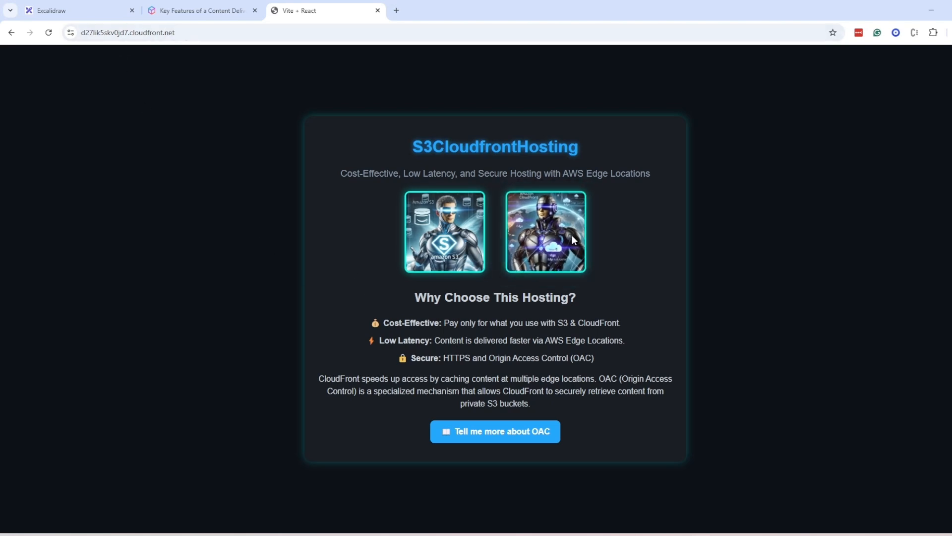
pyautogui.moveTo(731, 486)
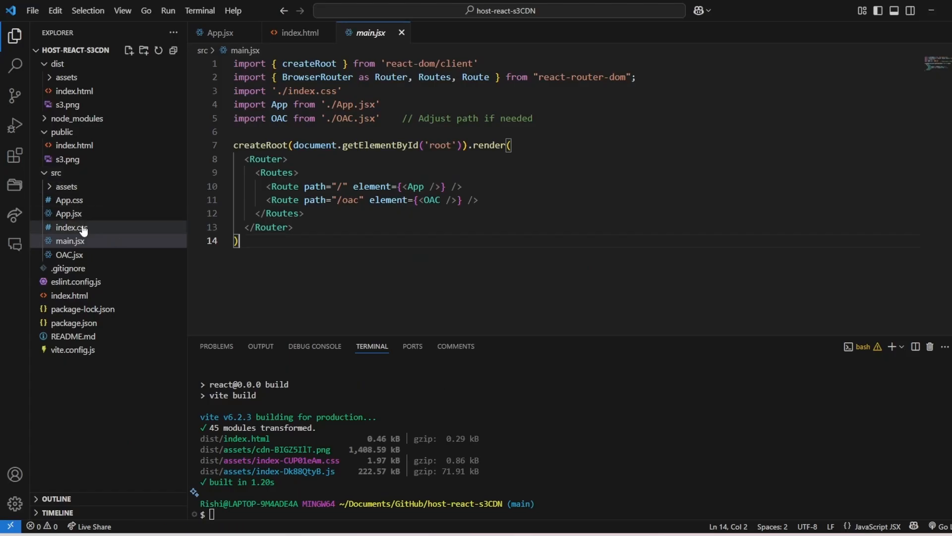
# Append 123 to the S3CloudfrontHosting heading inside the h1 tag in src/App.jsx.
pyautogui.click(68, 213)
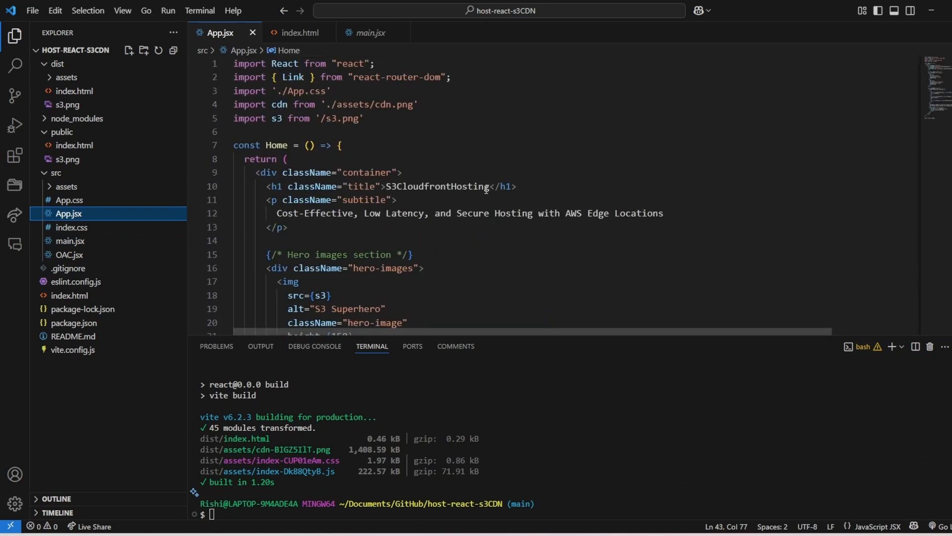
pyautogui.write('12')
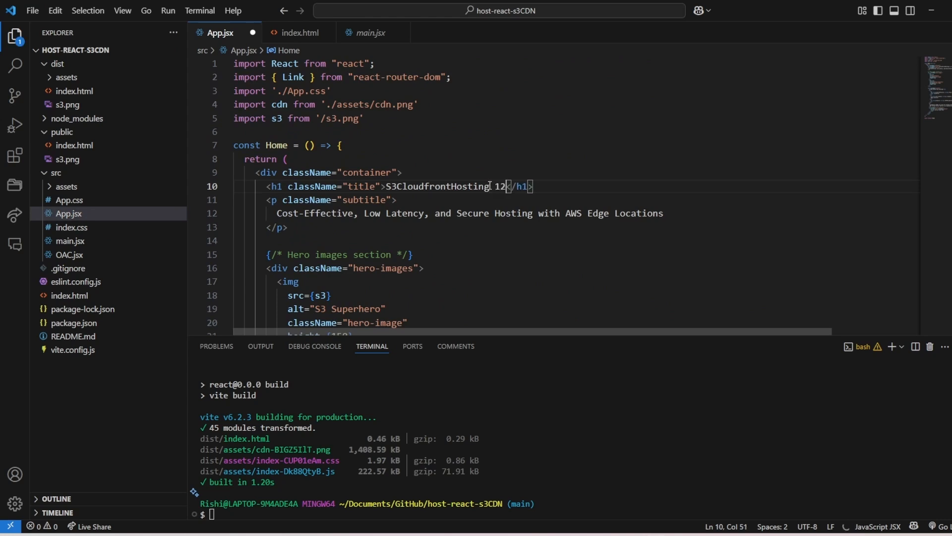
pyautogui.write('3')
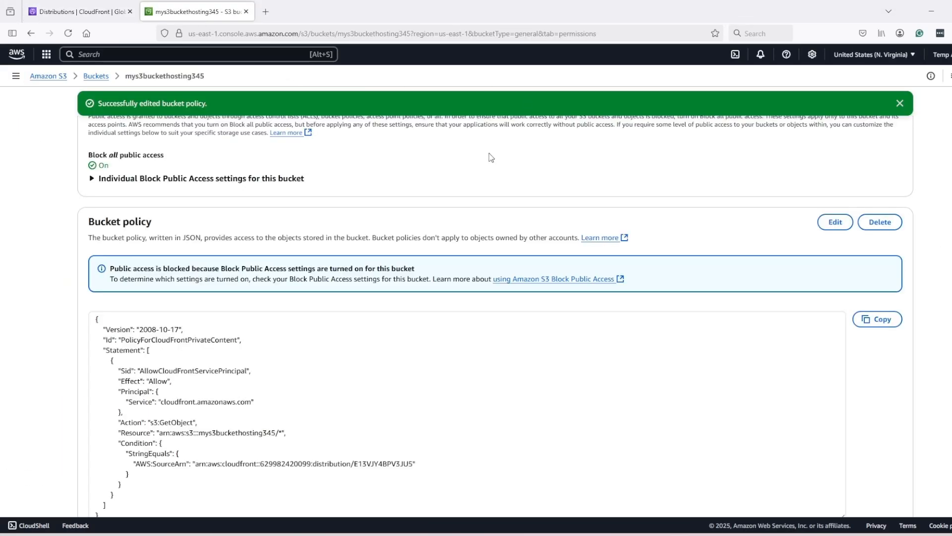
pyautogui.click(102, 135)
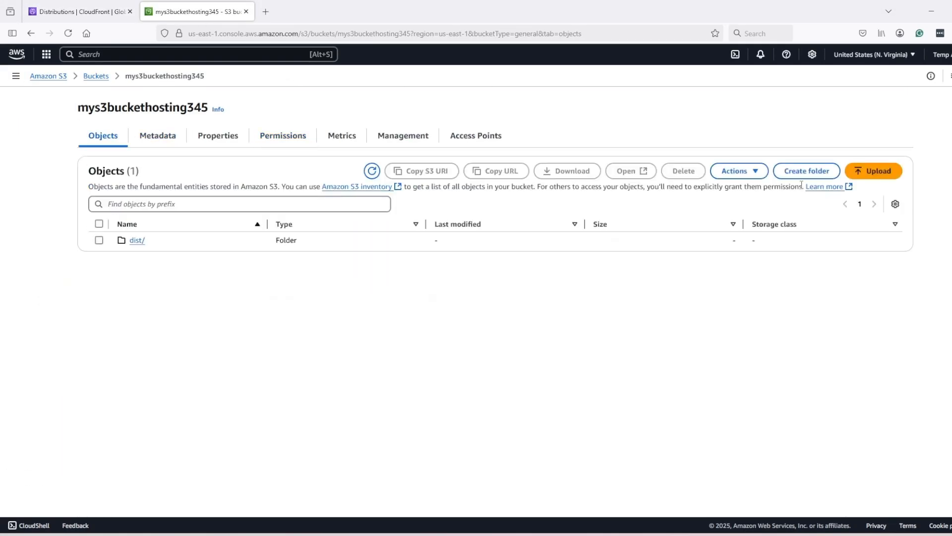
# Upload the rebuilt dist files, index.html and assets, to mys3buckethosting345.
pyautogui.click(873, 170)
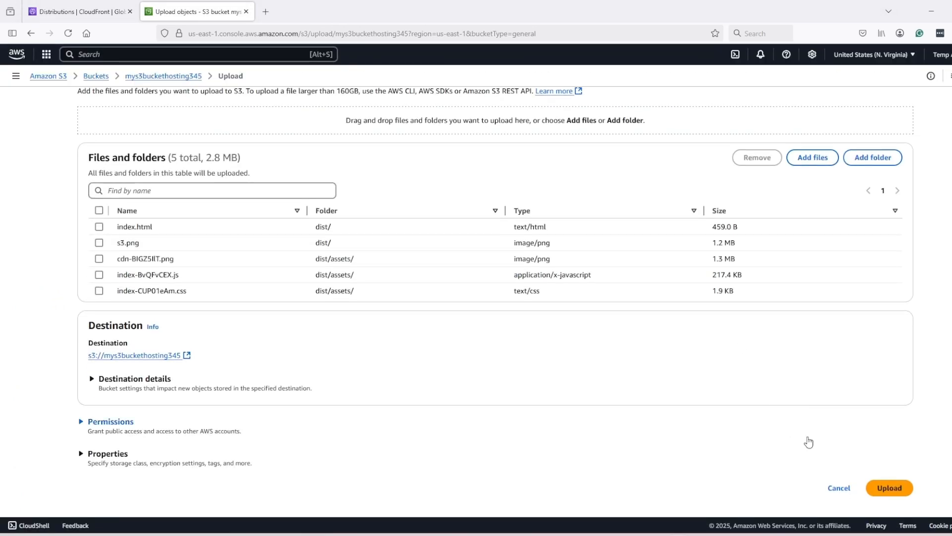
pyautogui.click(888, 487)
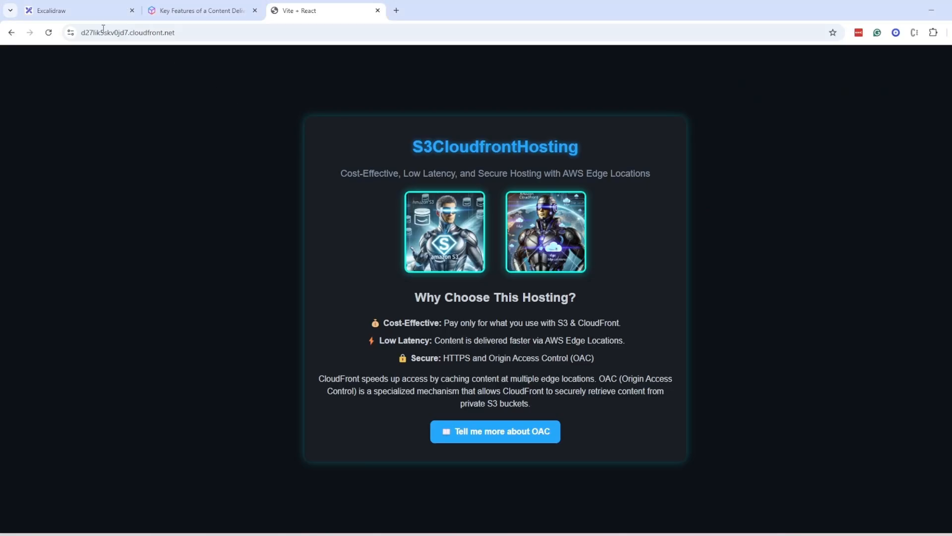
pyautogui.click(72, 11)
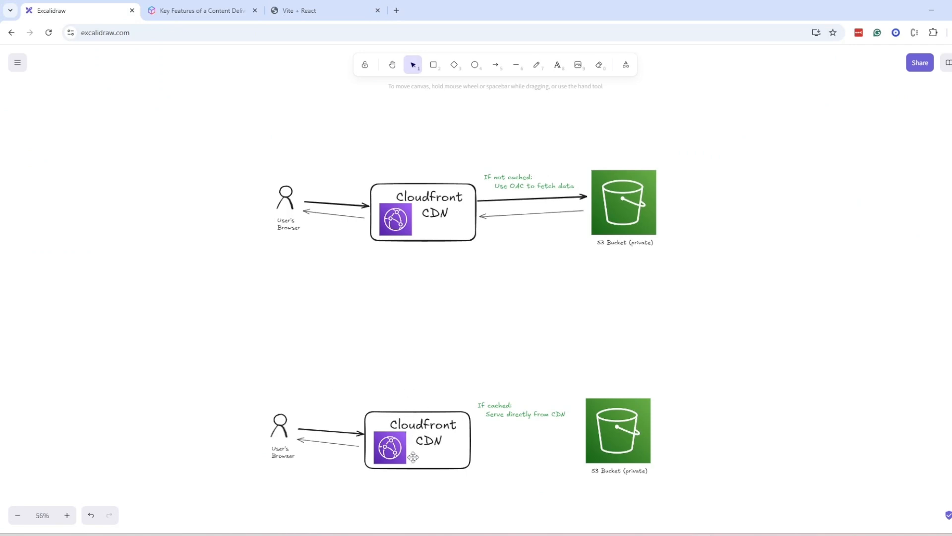
pyautogui.moveTo(322, 28)
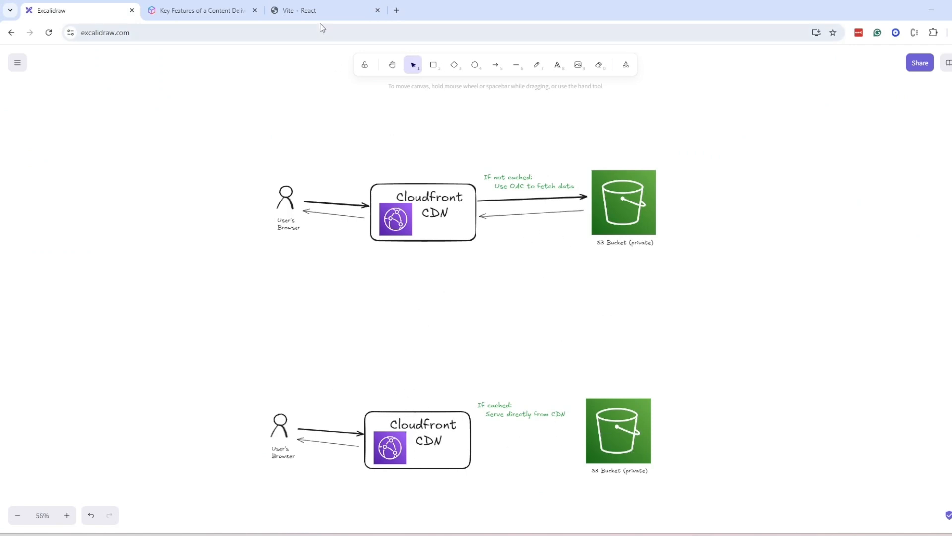
# View the CloudFront caching diagram, then return to the S3 upload results.
pyautogui.click(325, 10)
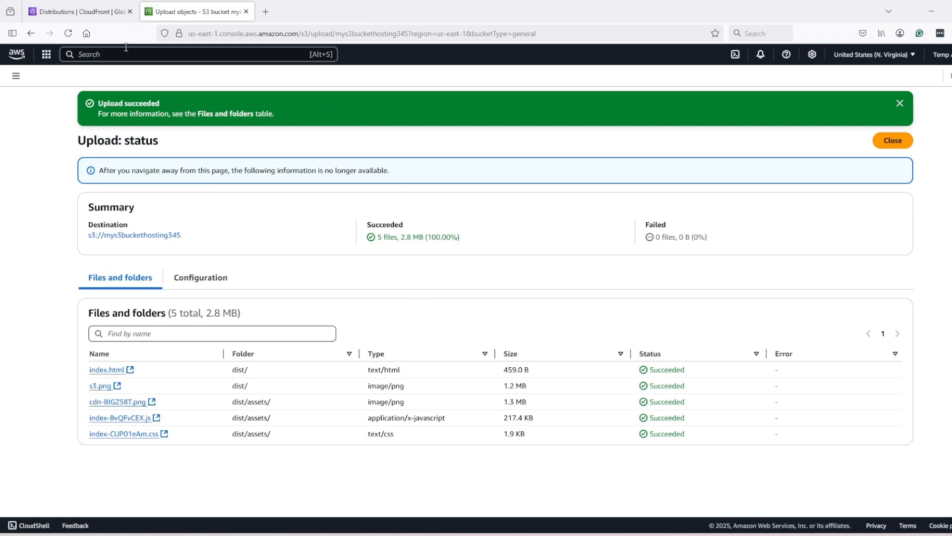
# Create a /* cache invalidation on distribution E13VJY4BPV3JU5.
pyautogui.click(79, 11)
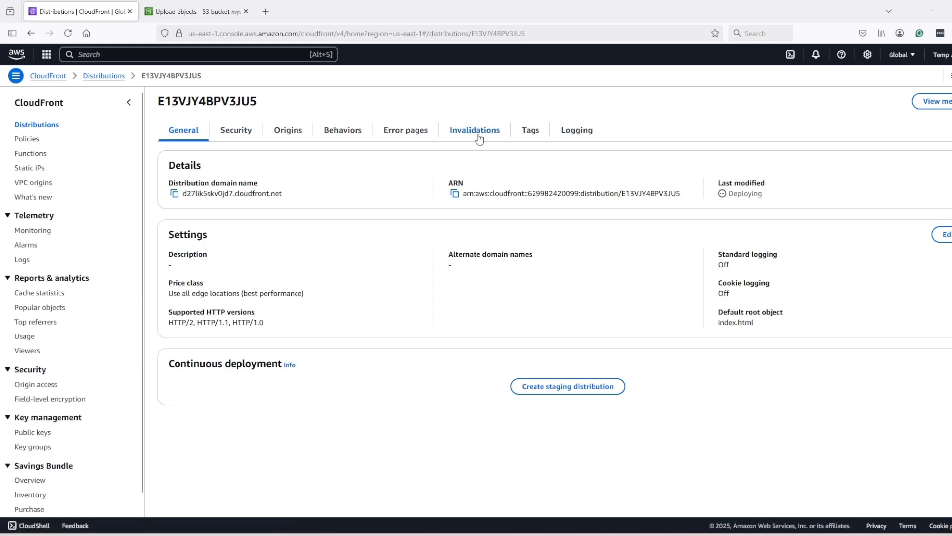
pyautogui.click(475, 129)
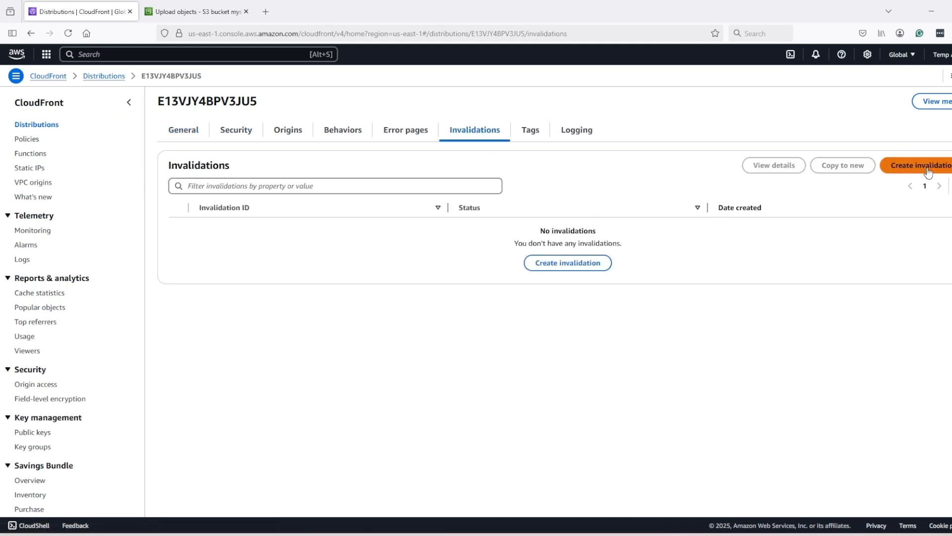
pyautogui.click(919, 165)
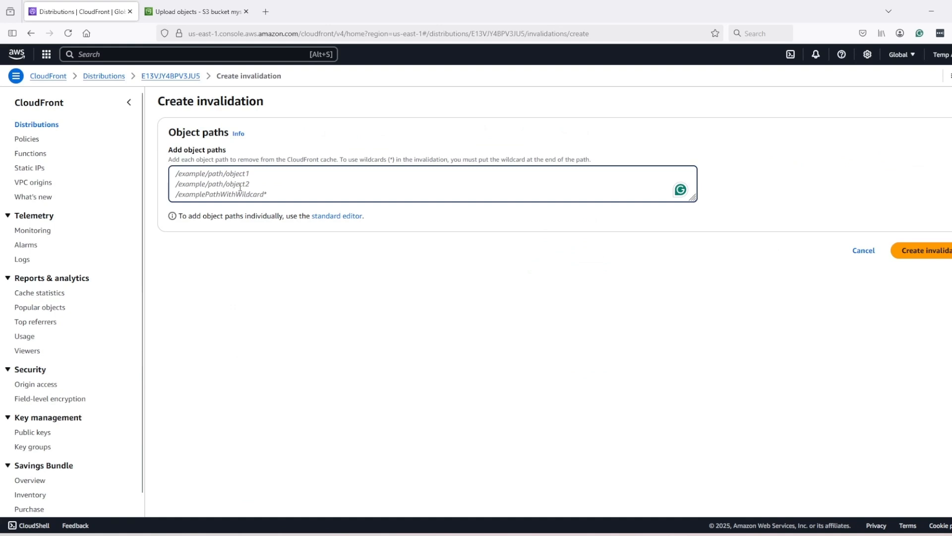
pyautogui.write('/*')
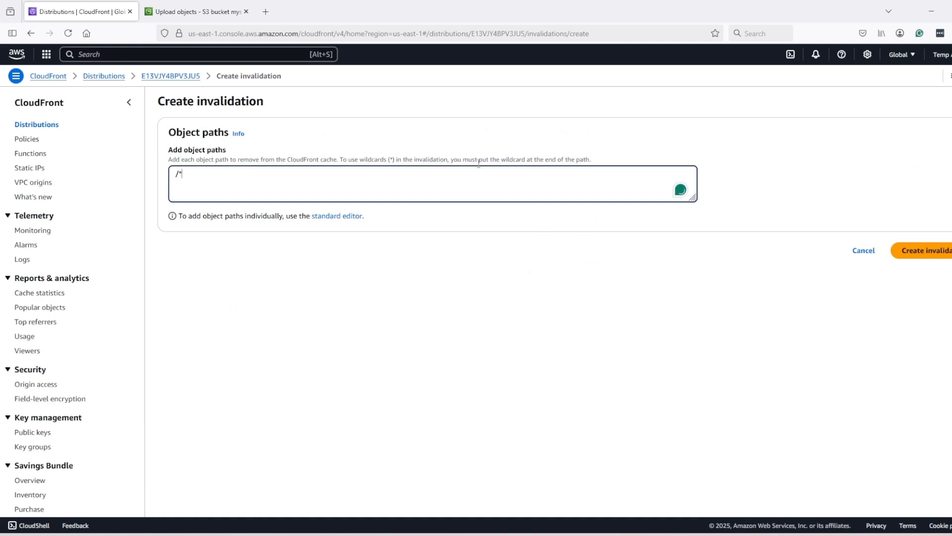
pyautogui.click(926, 250)
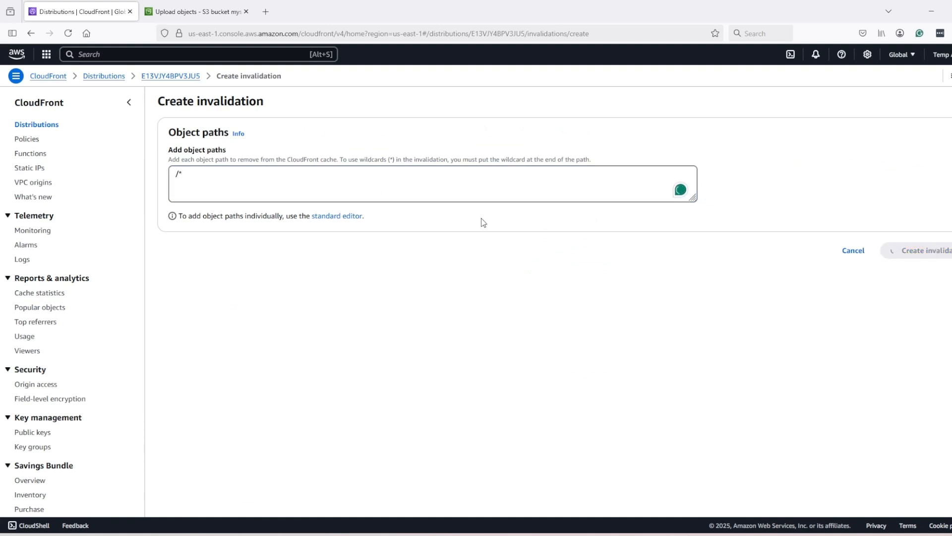
pyautogui.click(926, 250)
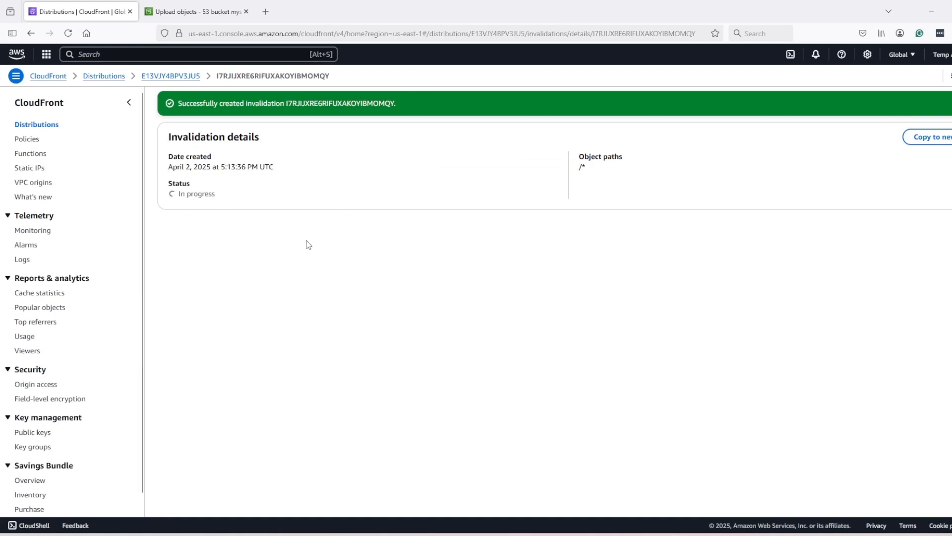
pyautogui.moveTo(745, 416)
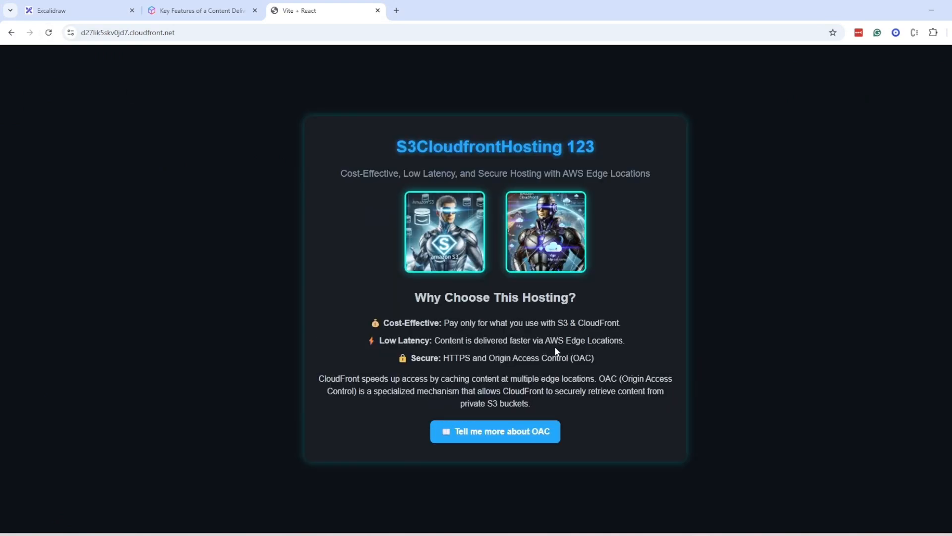
pyautogui.moveTo(678, 322)
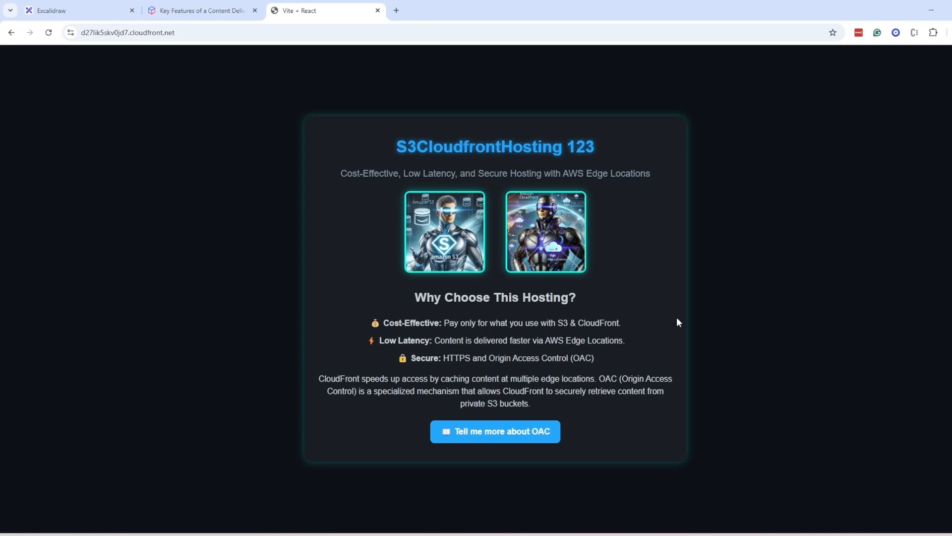
pyautogui.moveTo(150, 135)
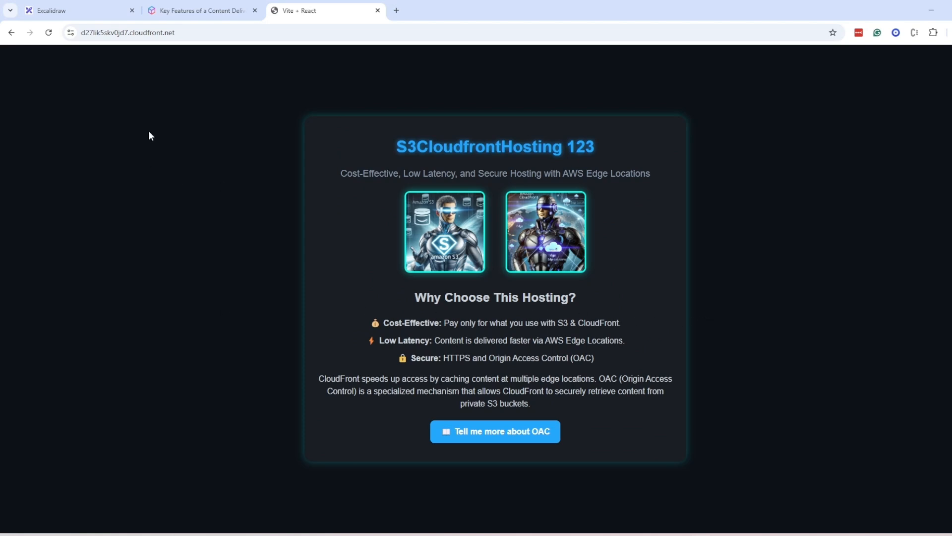
pyautogui.moveTo(495, 431)
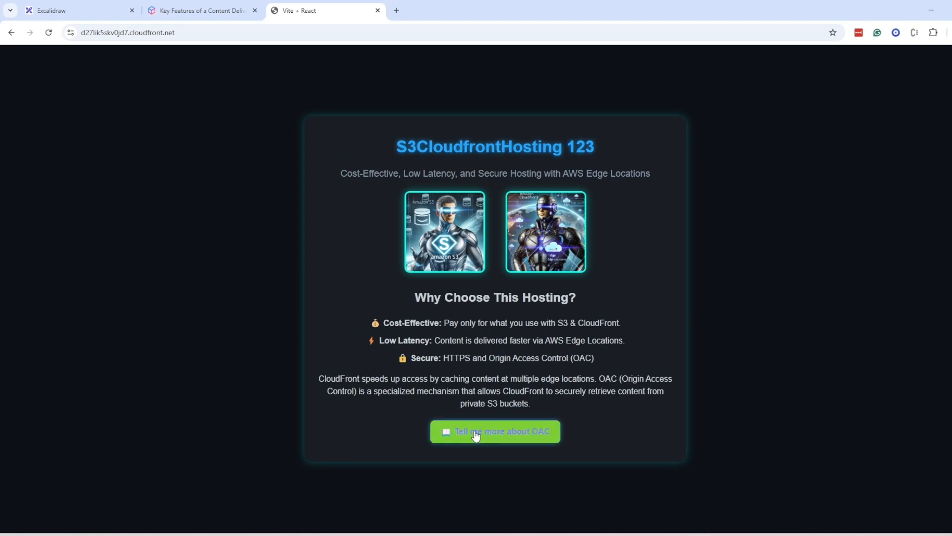
# Open the site's OAC page, go back Home, and open the OAC page again.
pyautogui.click(494, 431)
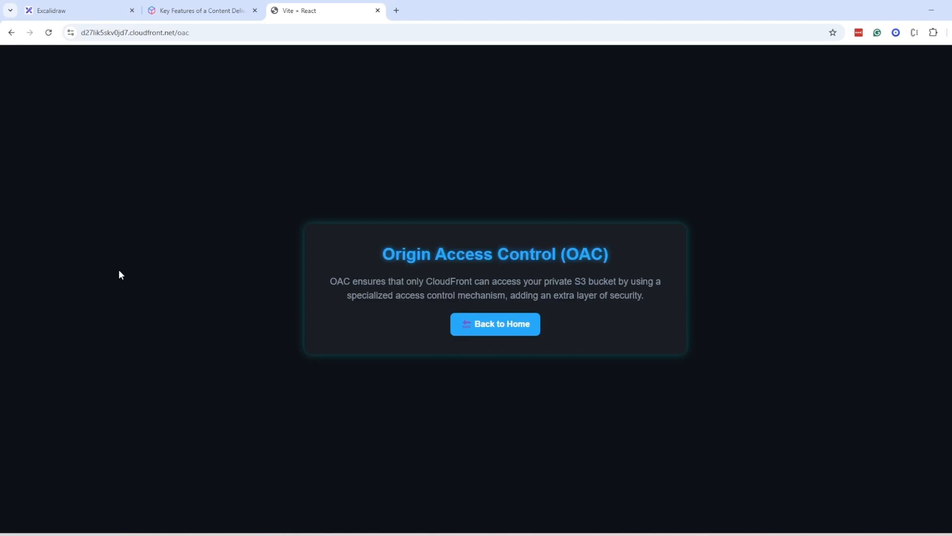
pyautogui.moveTo(143, 283)
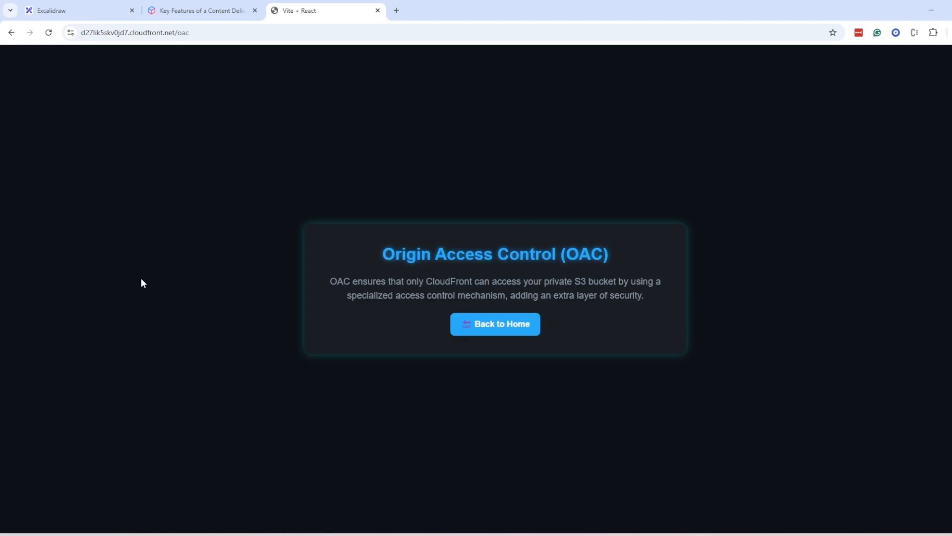
pyautogui.moveTo(238, 186)
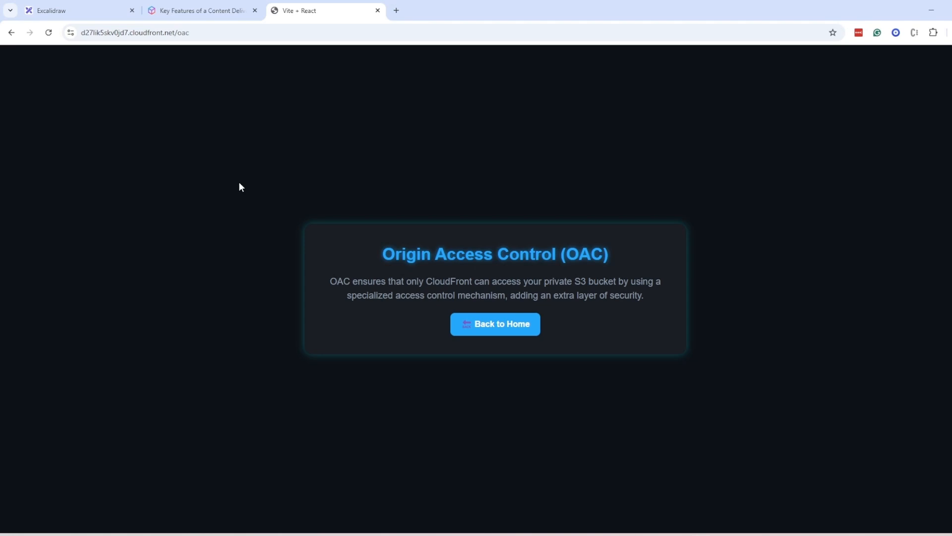
pyautogui.moveTo(235, 195)
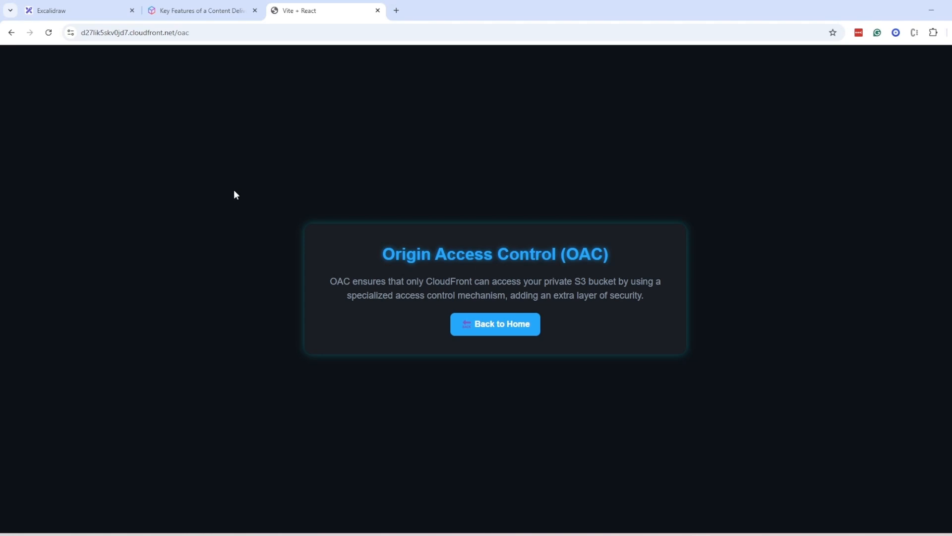
pyautogui.moveTo(479, 256)
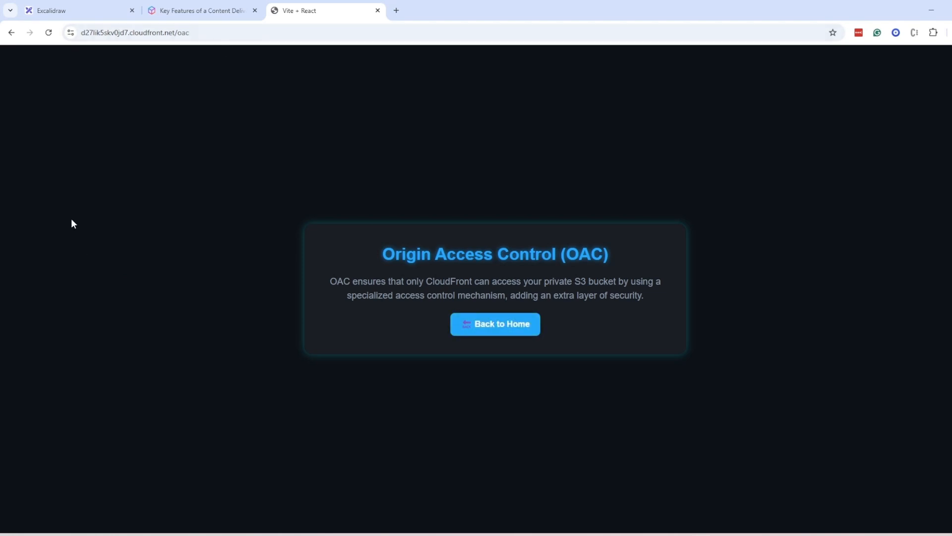
pyautogui.click(494, 324)
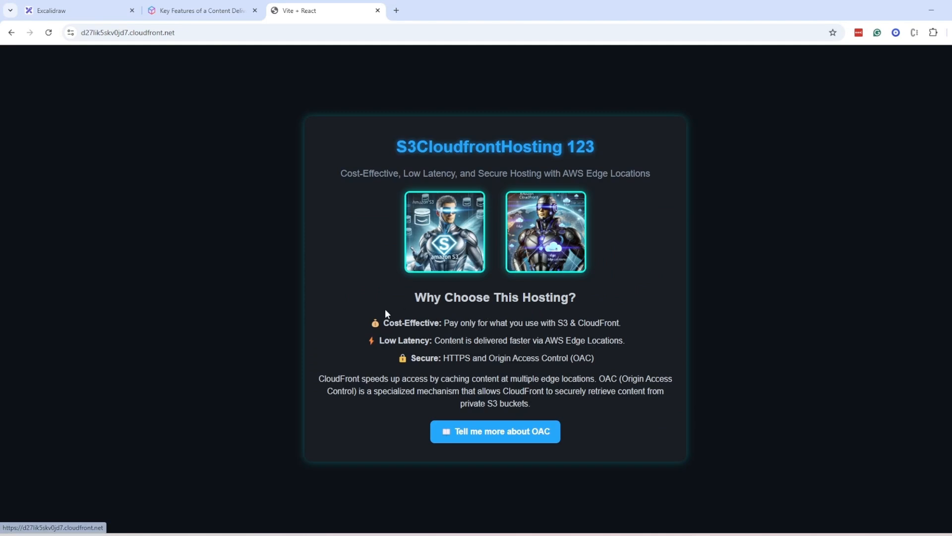
pyautogui.click(495, 430)
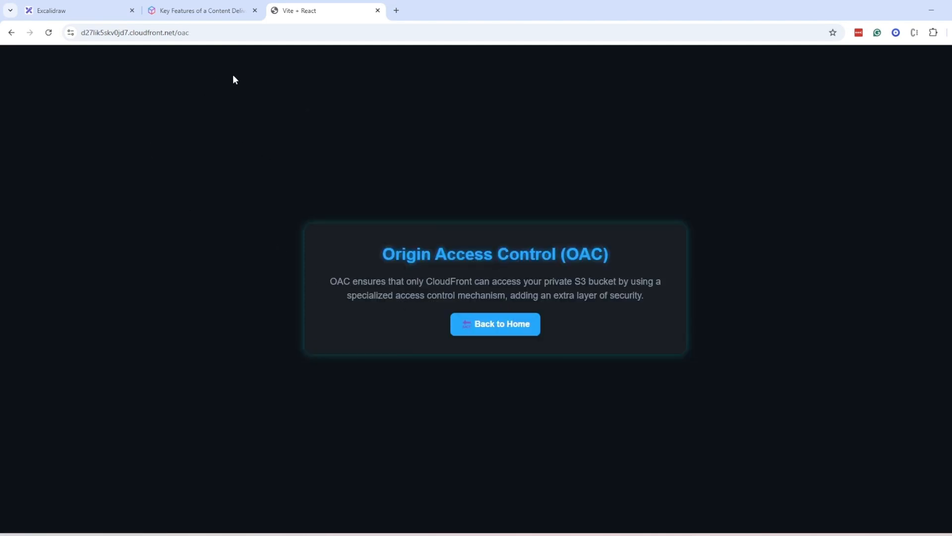
pyautogui.moveTo(246, 111)
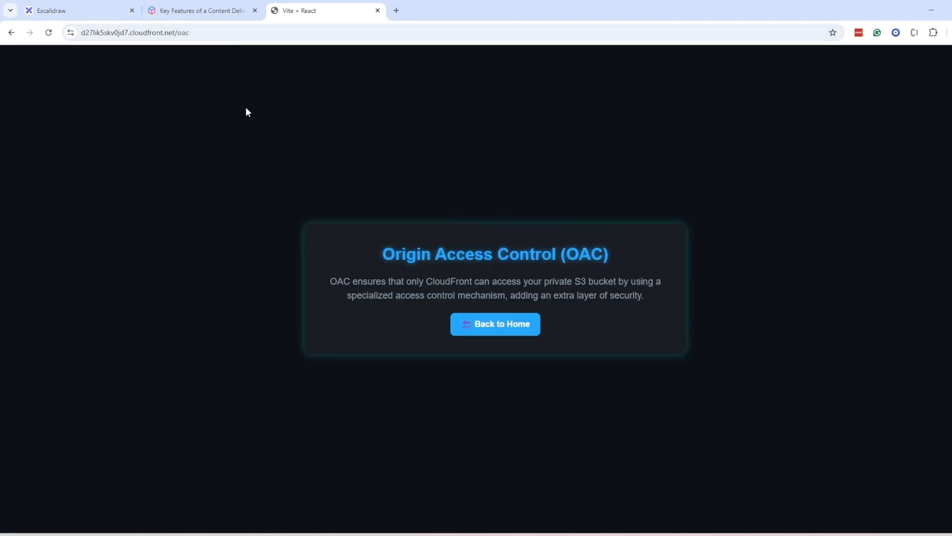
pyautogui.moveTo(626, 244)
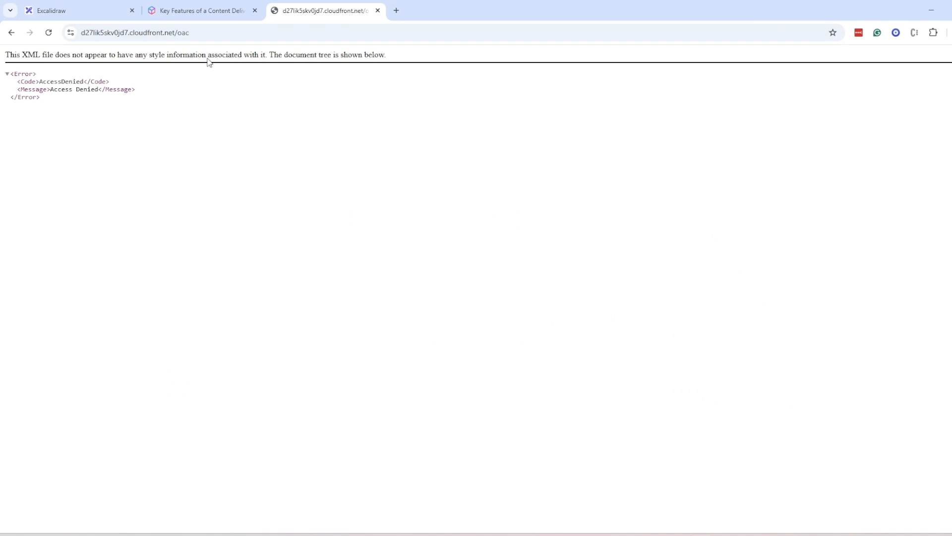
pyautogui.moveTo(111, 141)
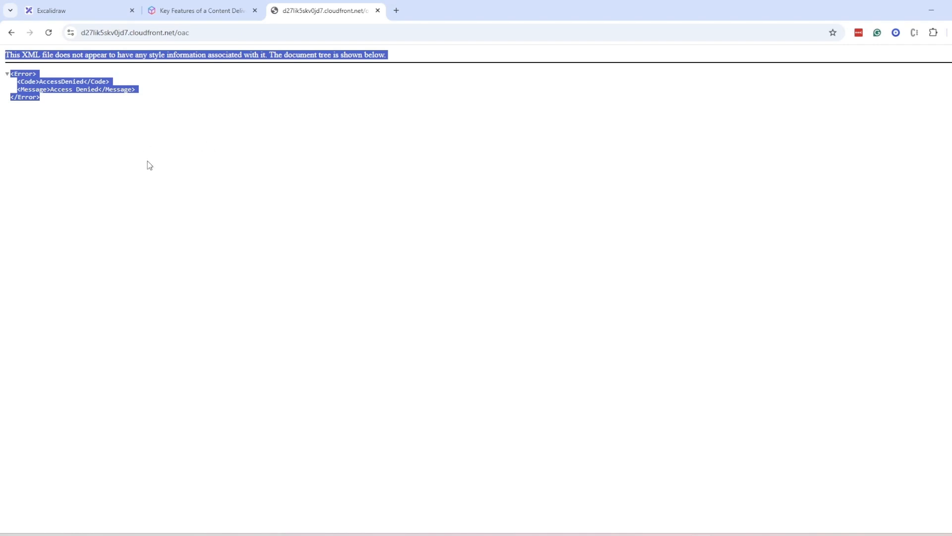
pyautogui.moveTo(268, 138)
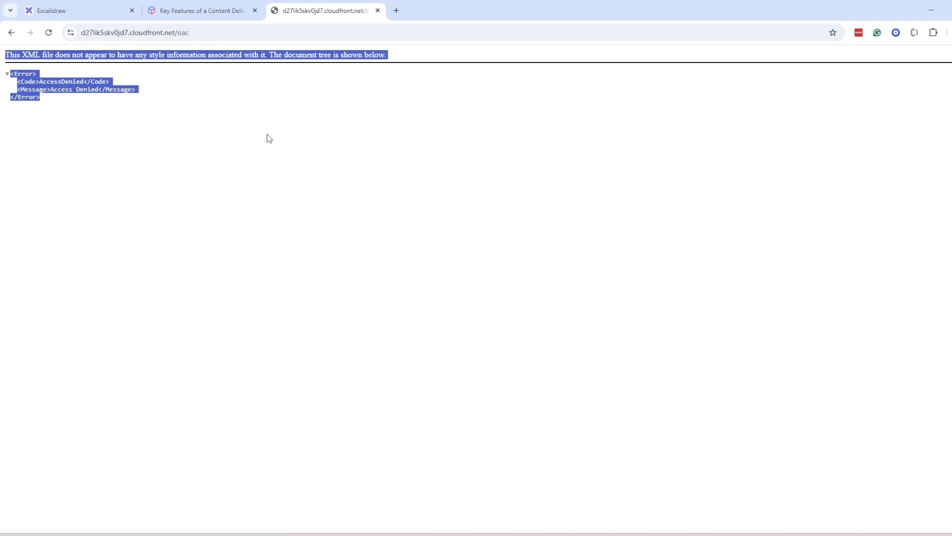
# Reload the /oac URL directly and select the AccessDenied error text.
pyautogui.click(190, 32)
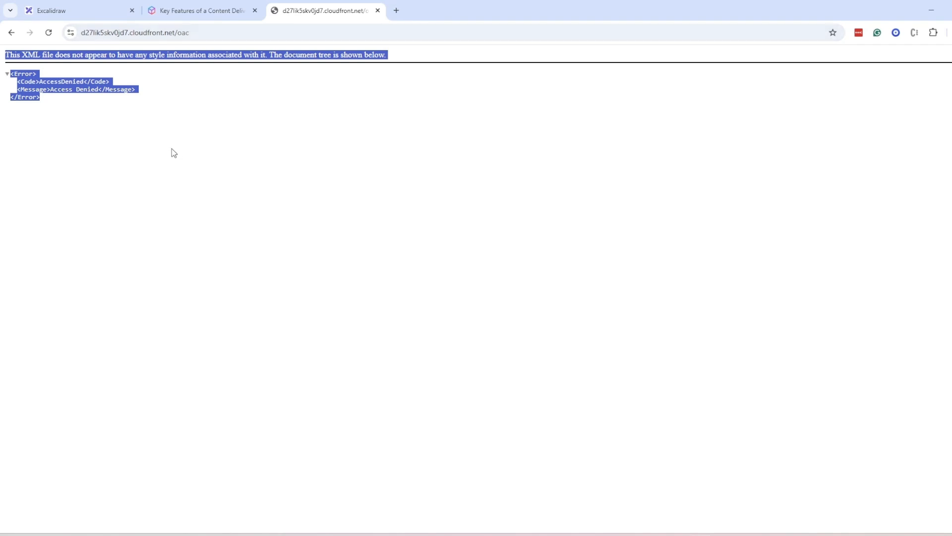
pyautogui.click(179, 201)
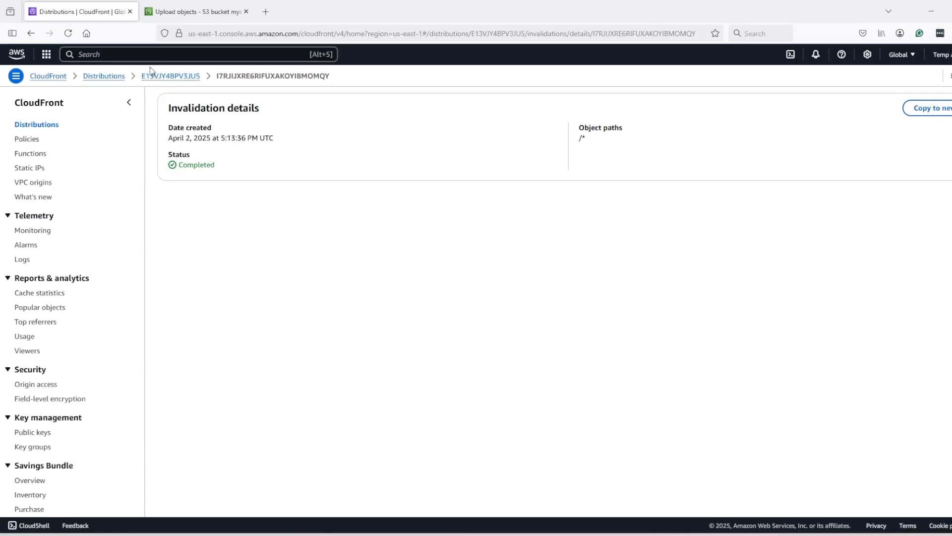
# Add a custom error response routing 403 Forbidden to /index.html with 200 OK.
pyautogui.click(170, 76)
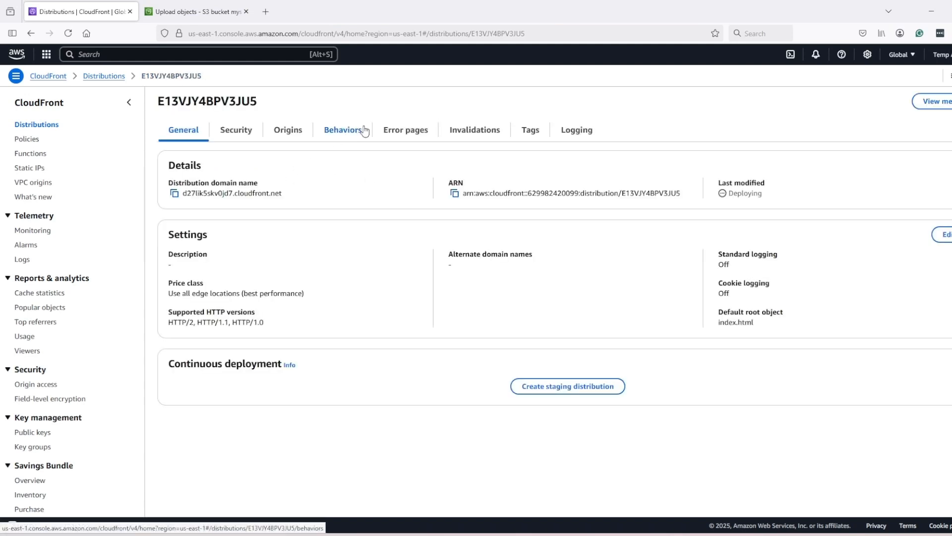
pyautogui.click(405, 130)
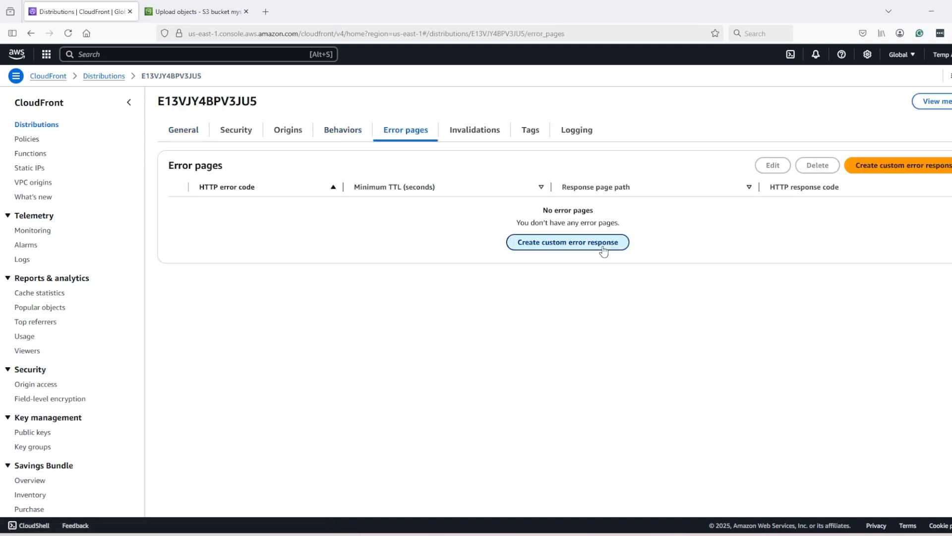
pyautogui.click(567, 242)
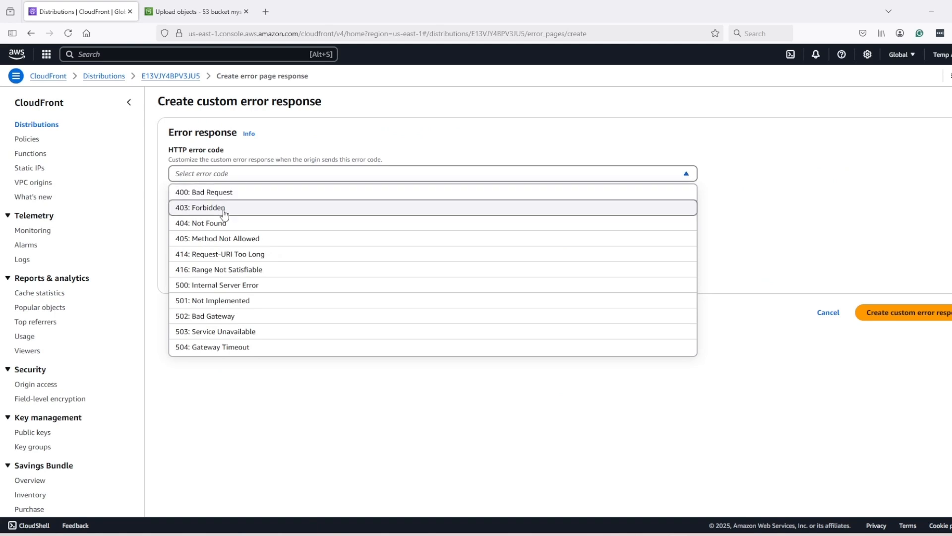
pyautogui.click(200, 208)
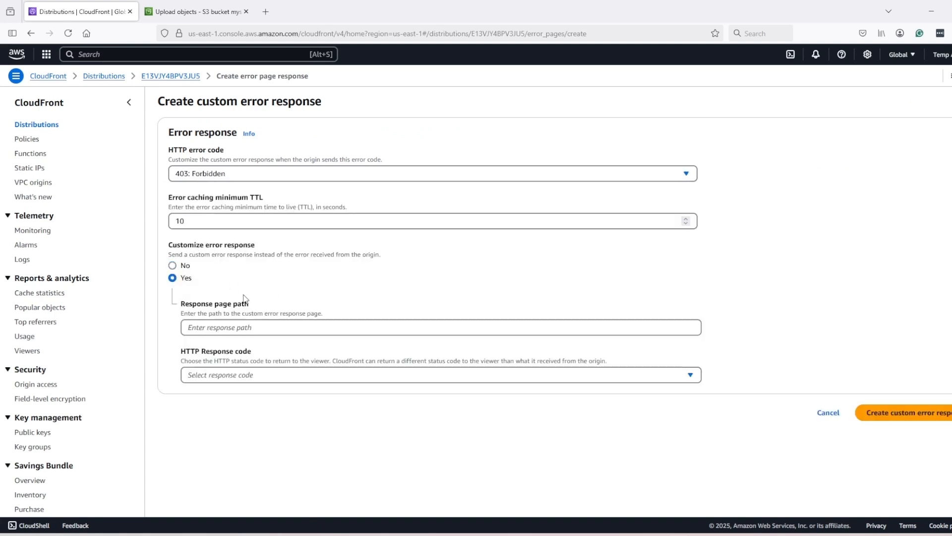
pyautogui.click(441, 327)
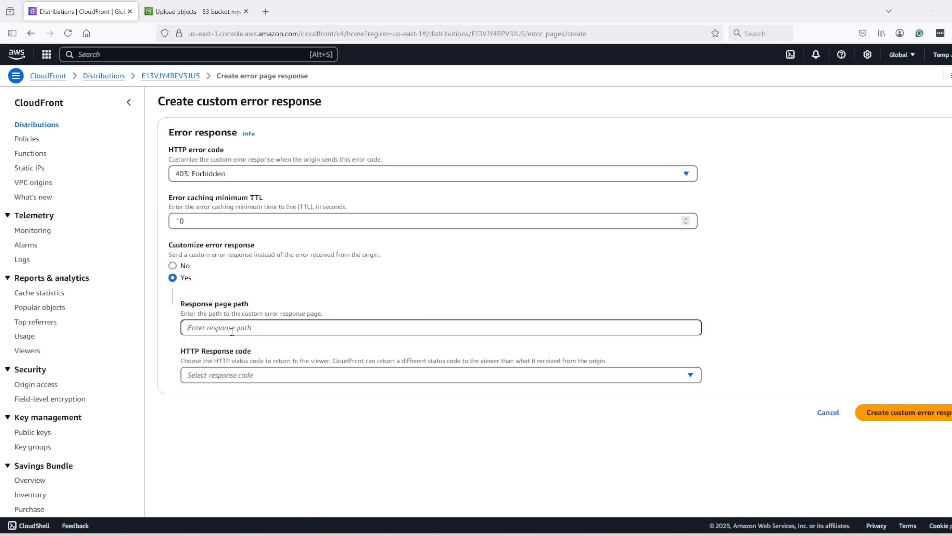
pyautogui.write('index.html')
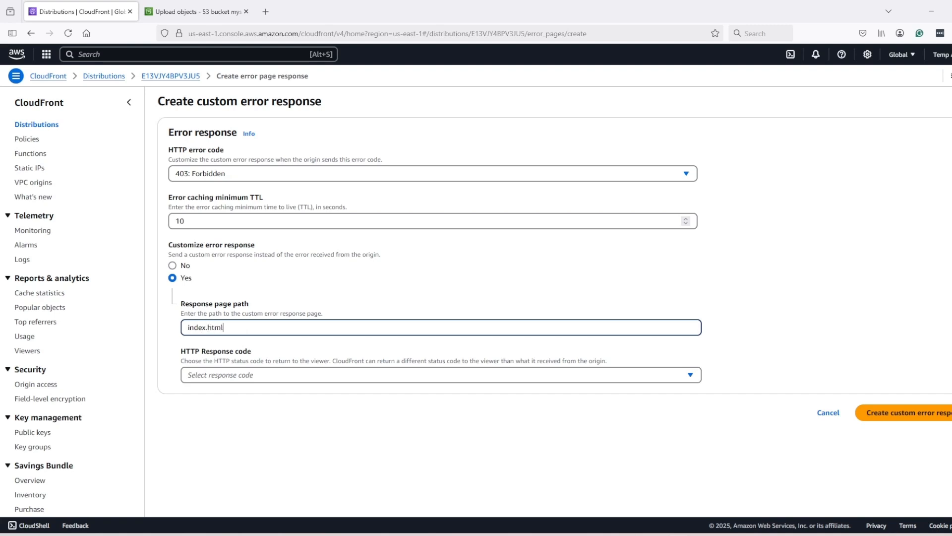
pyautogui.click(441, 374)
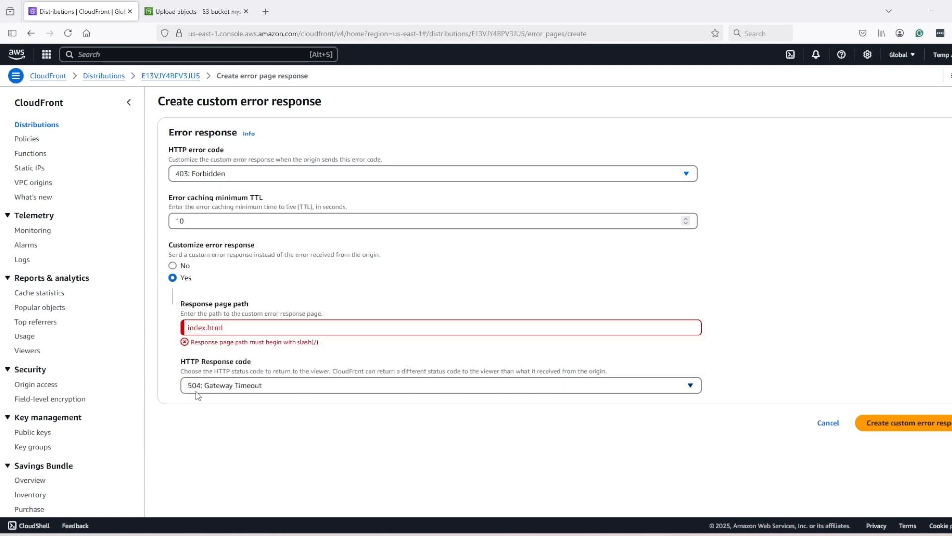
pyautogui.click(435, 385)
pyautogui.write('/')
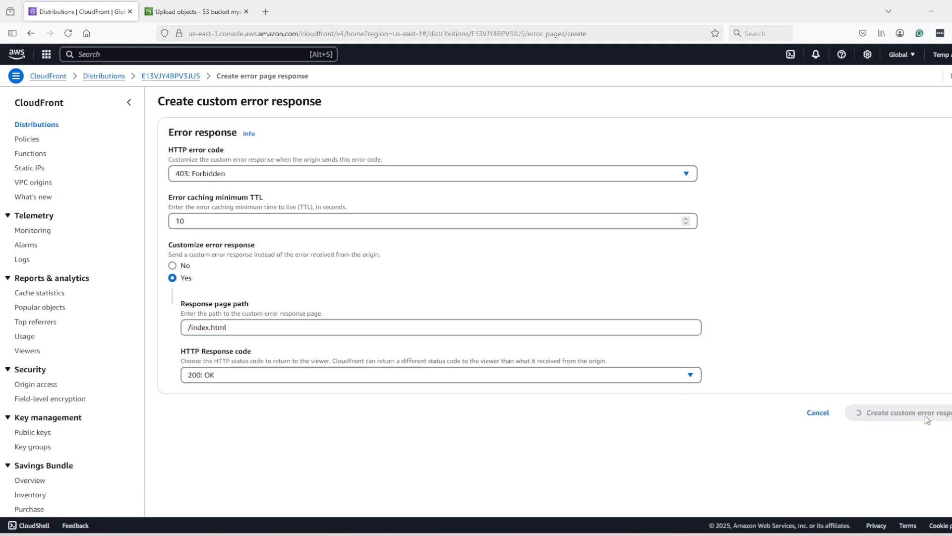
pyautogui.click(905, 412)
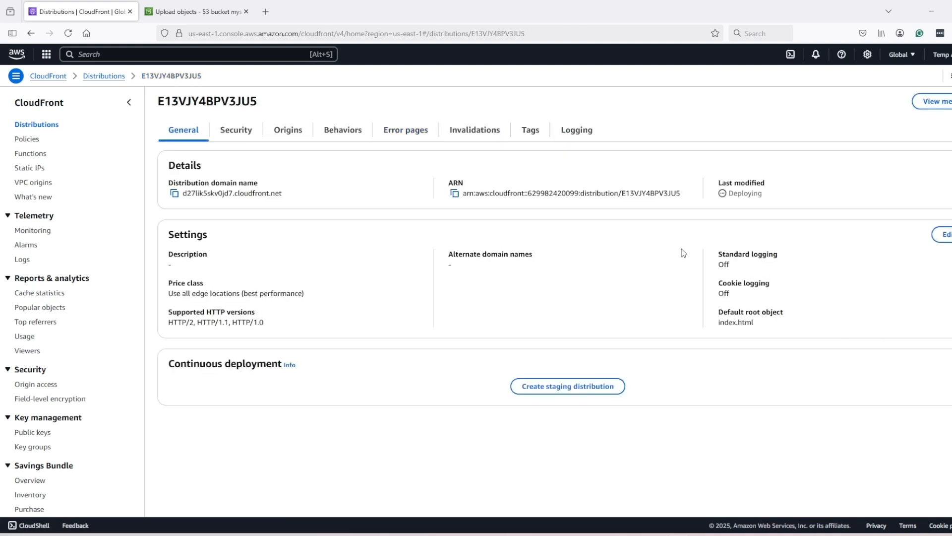
pyautogui.moveTo(696, 251)
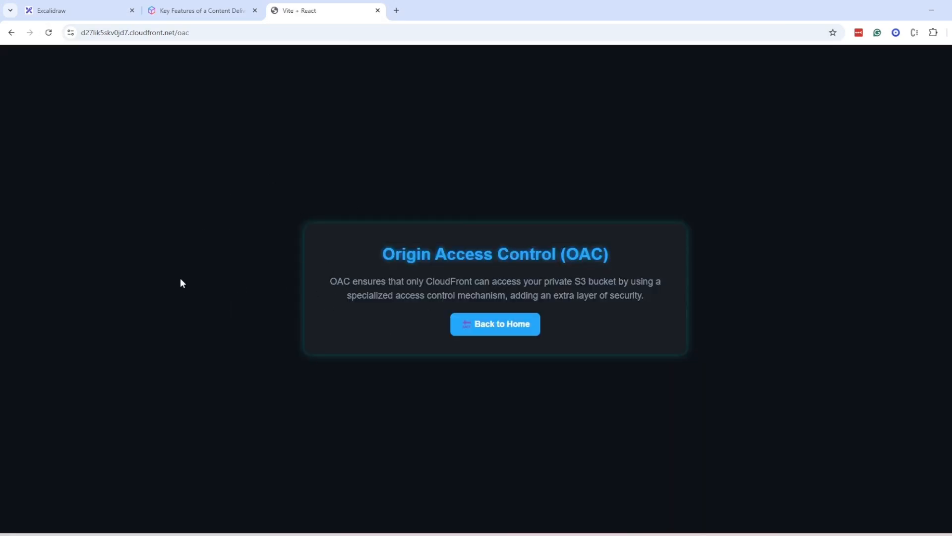
pyautogui.moveTo(189, 227)
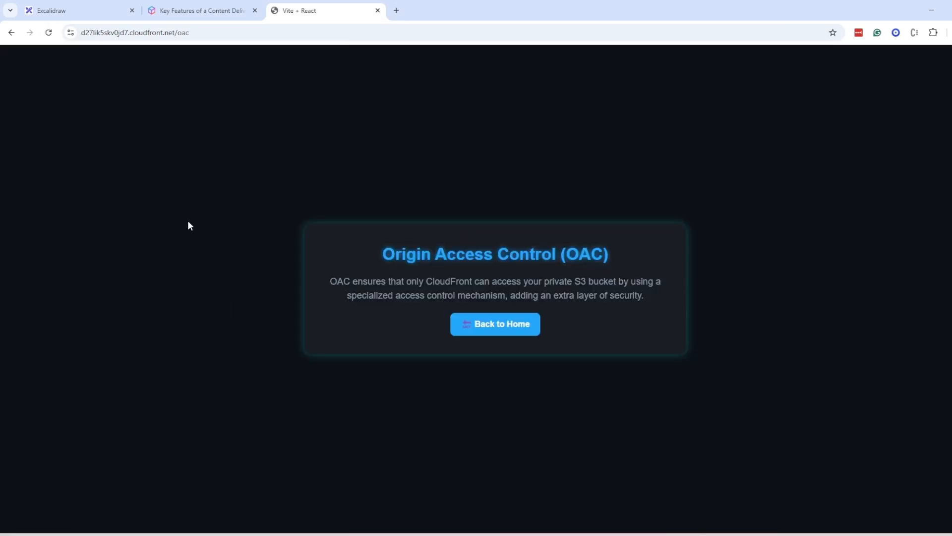